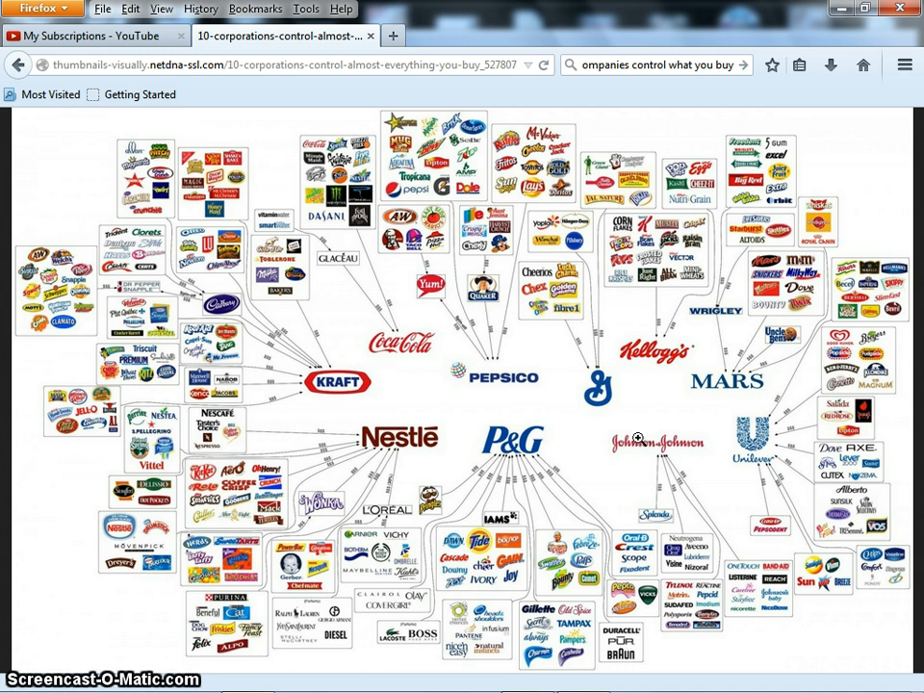
- Bring up the Jeremiah 10:2-5 Christmas tree meme in Windows Photo Viewer
left_click(608, 451)
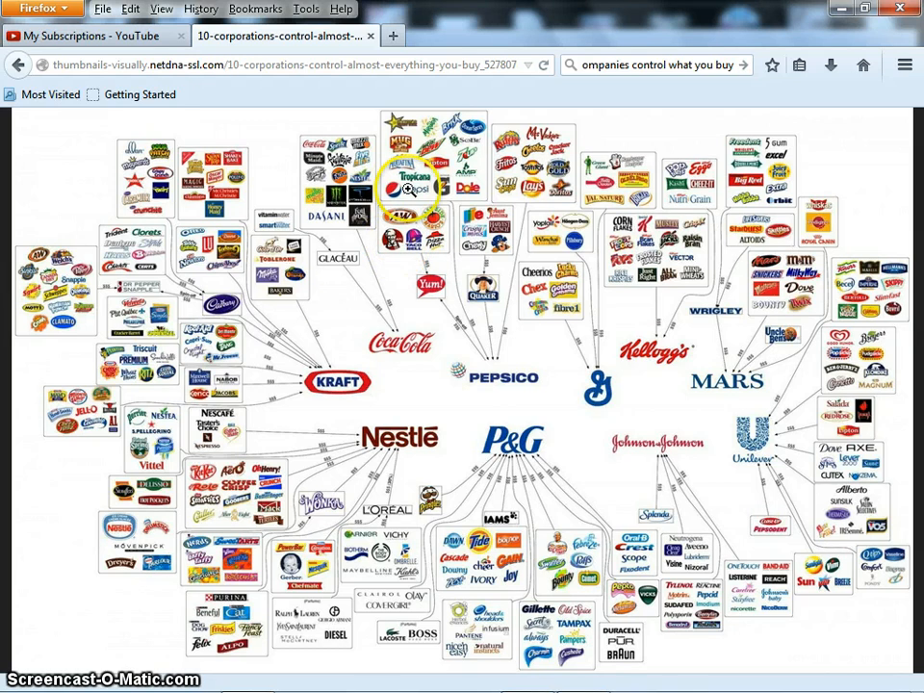
mouse_move(397, 192)
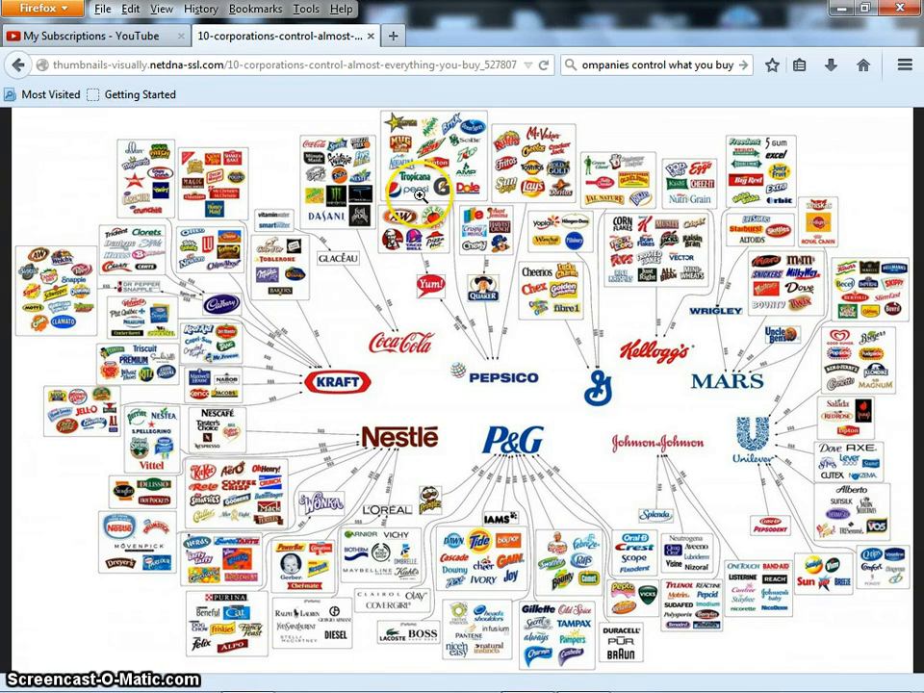
mouse_move(485, 208)
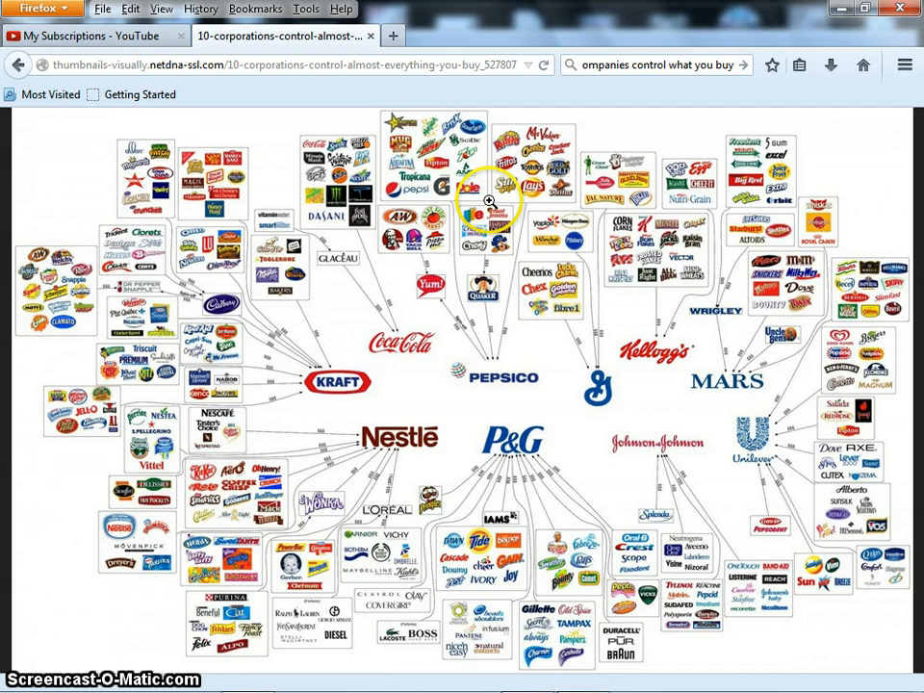
mouse_move(400, 191)
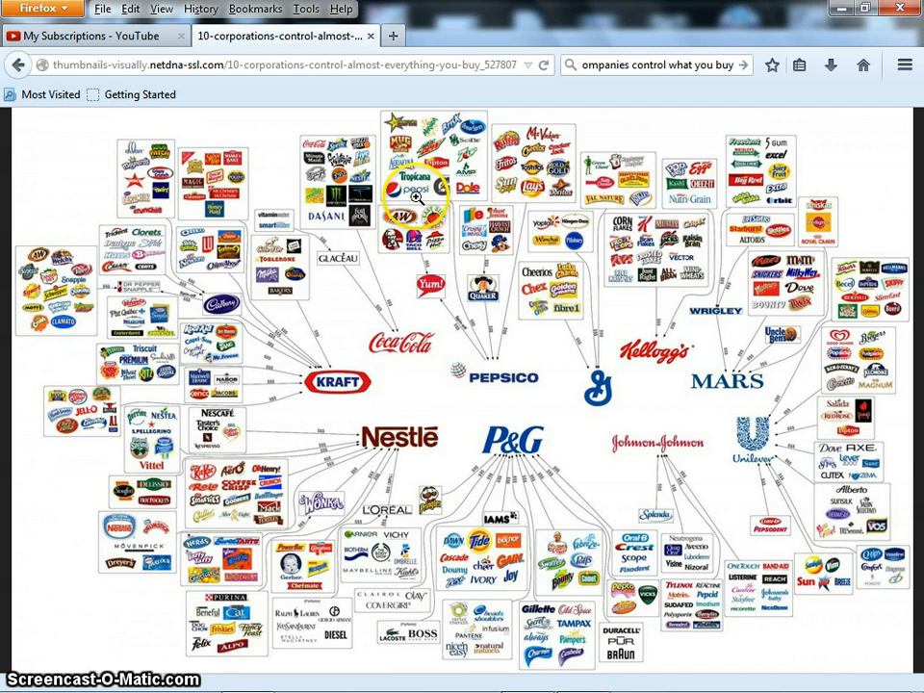
mouse_move(420, 198)
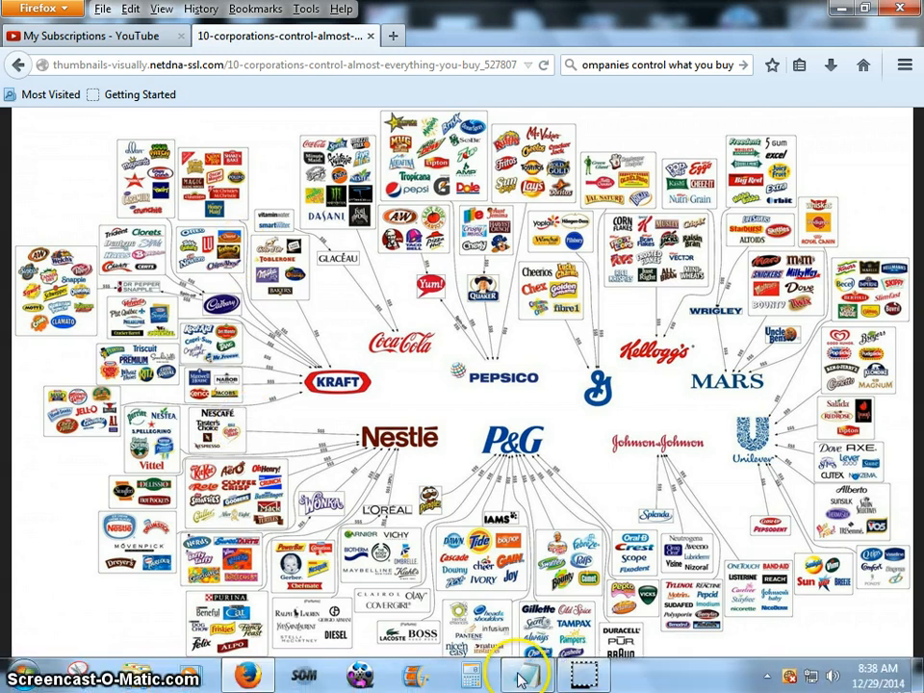
left_click(512, 678)
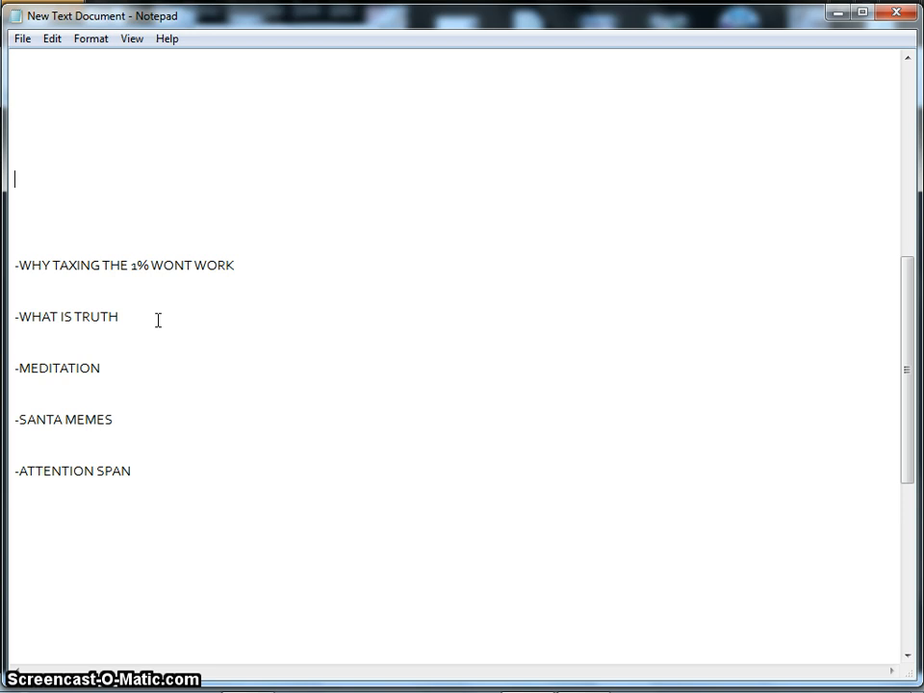
mouse_move(143, 339)
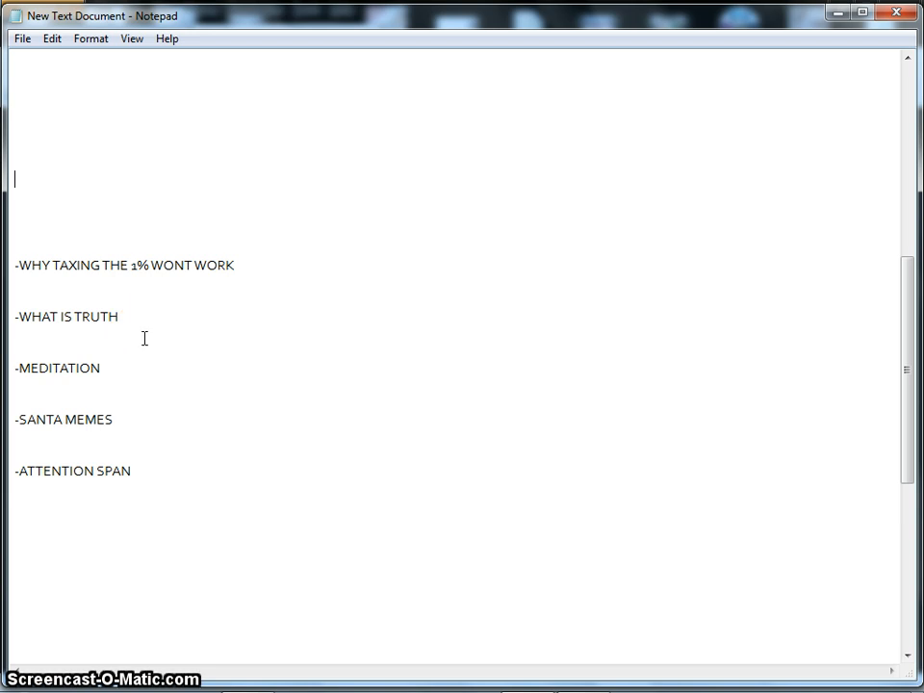
mouse_move(154, 331)
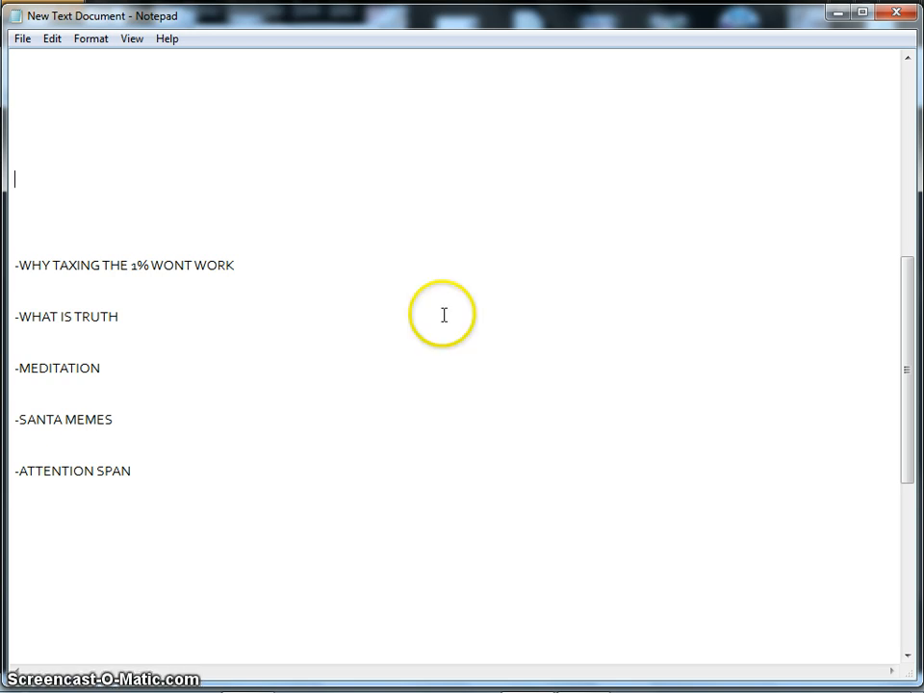
mouse_move(468, 323)
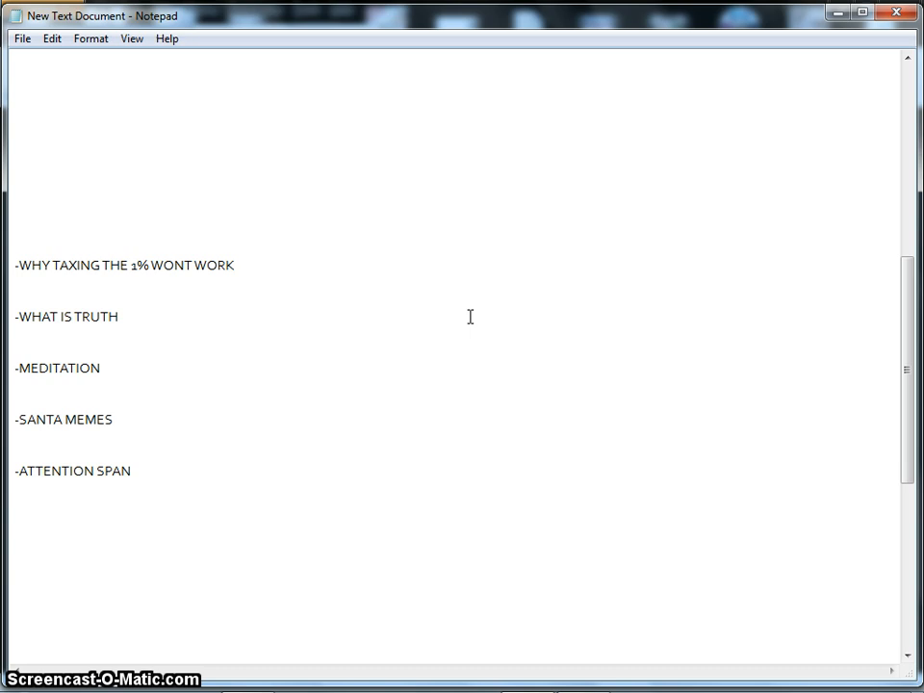
mouse_move(474, 320)
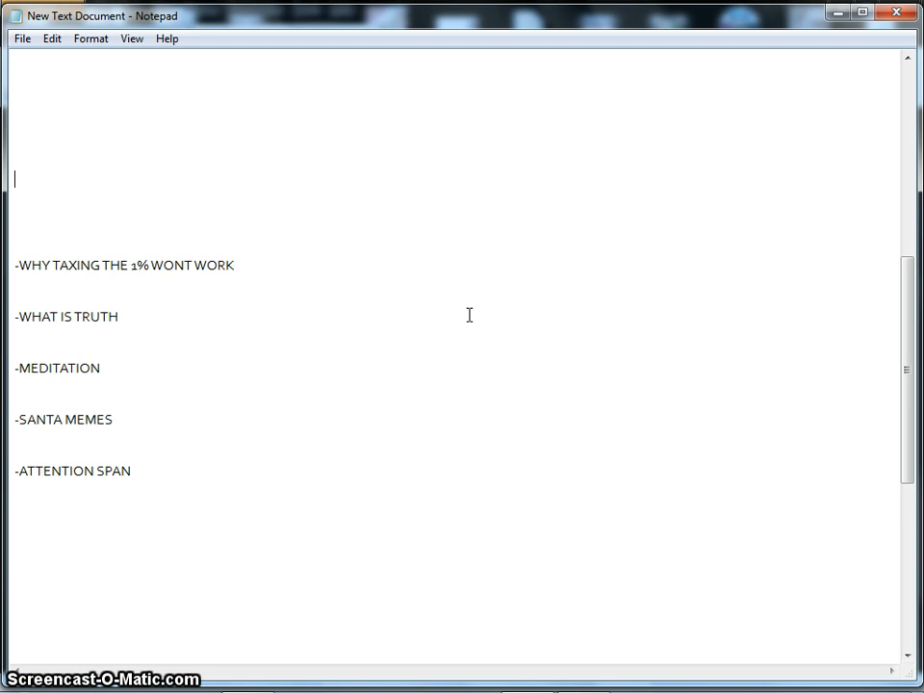
mouse_move(466, 306)
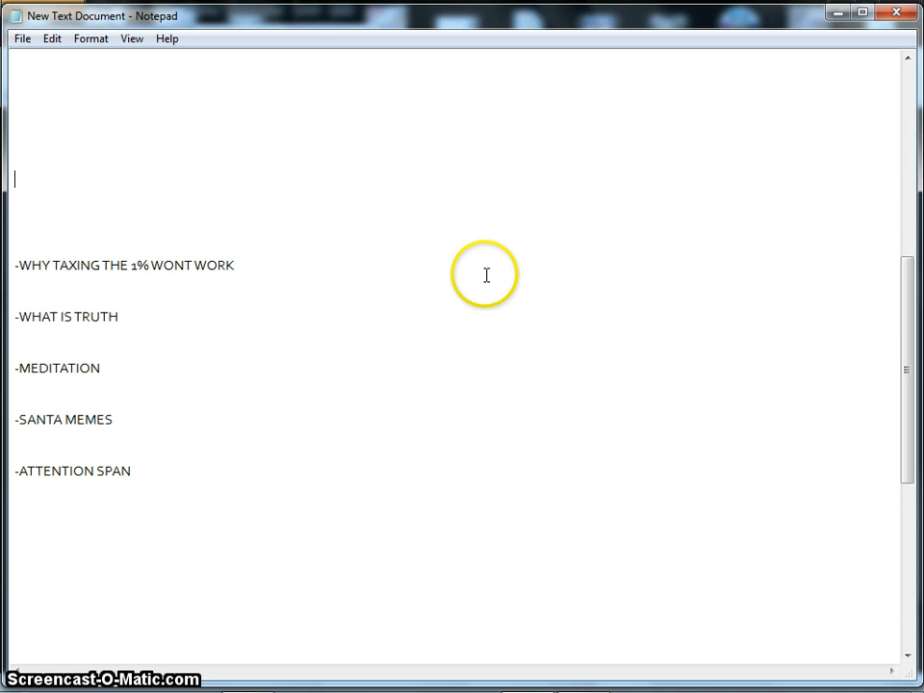
mouse_move(485, 278)
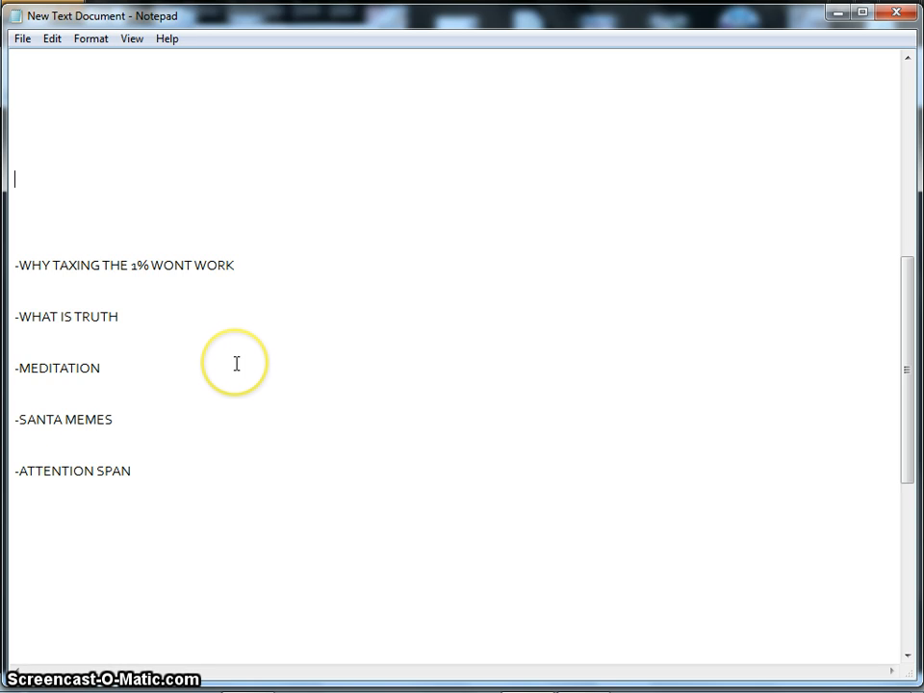
mouse_move(235, 362)
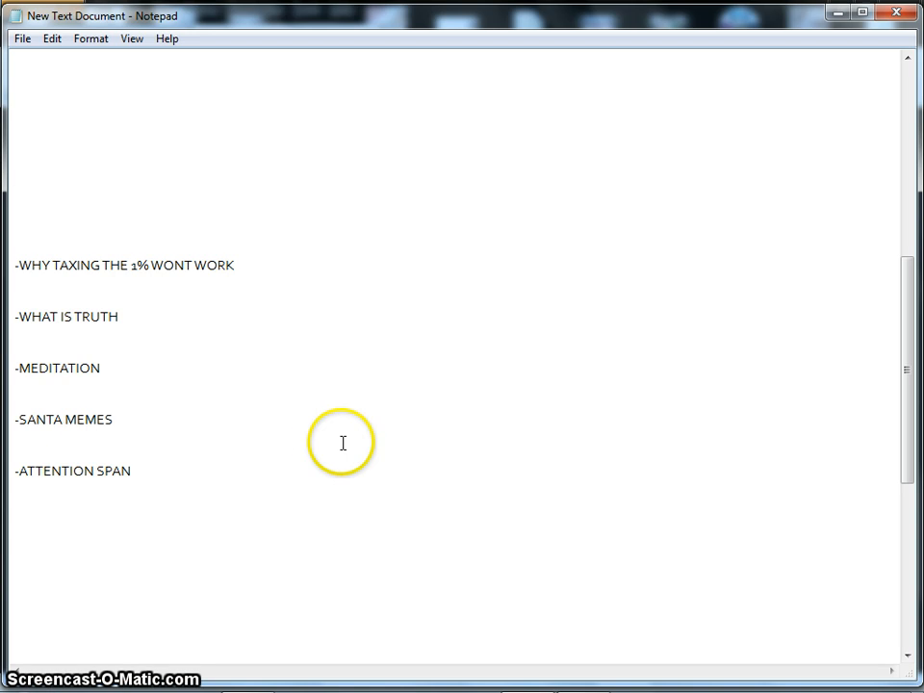
mouse_move(312, 510)
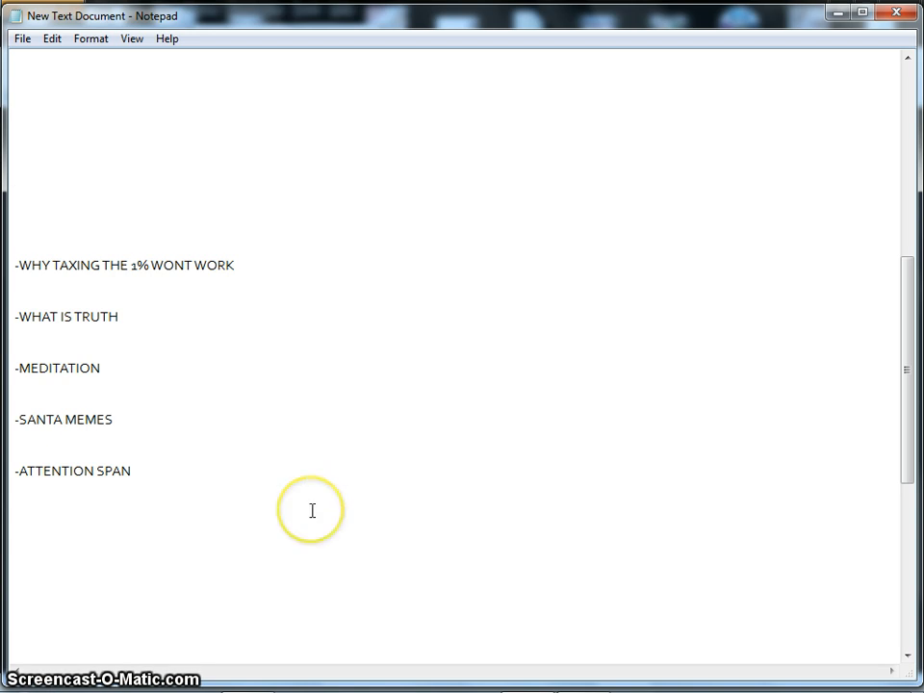
mouse_move(487, 487)
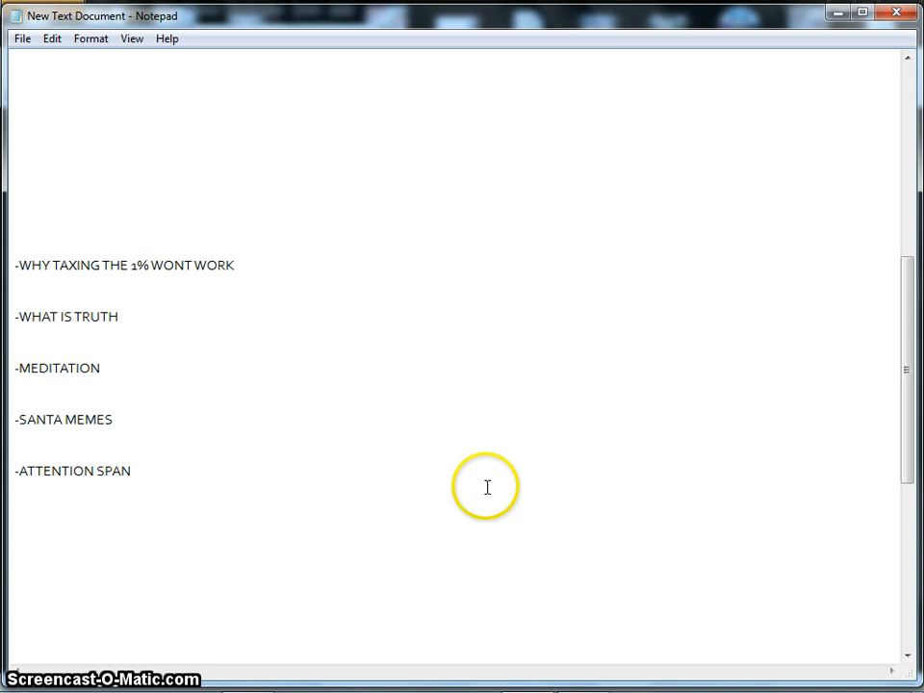
mouse_move(485, 483)
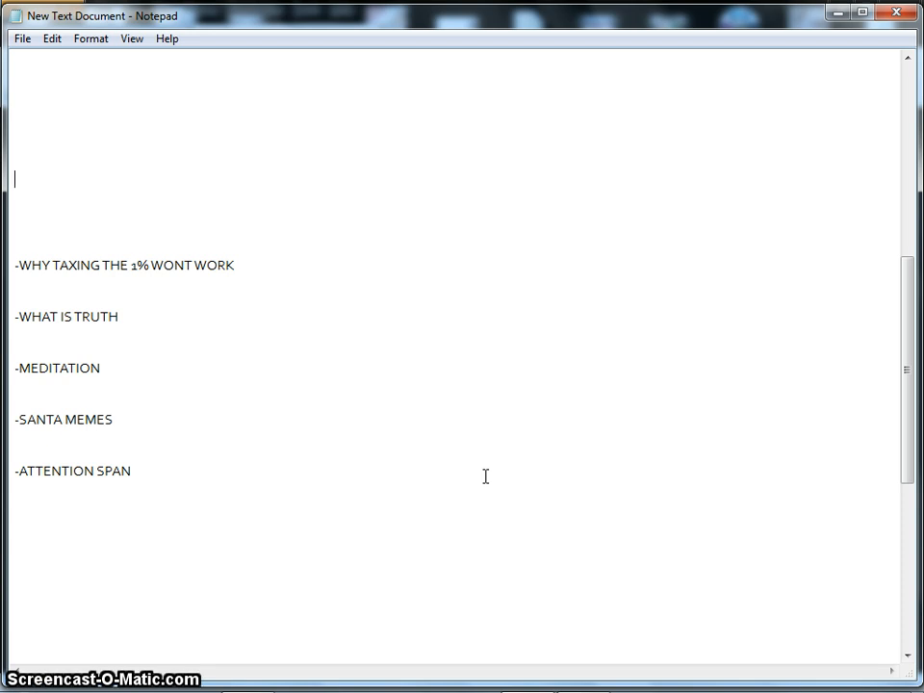
left_click(493, 481)
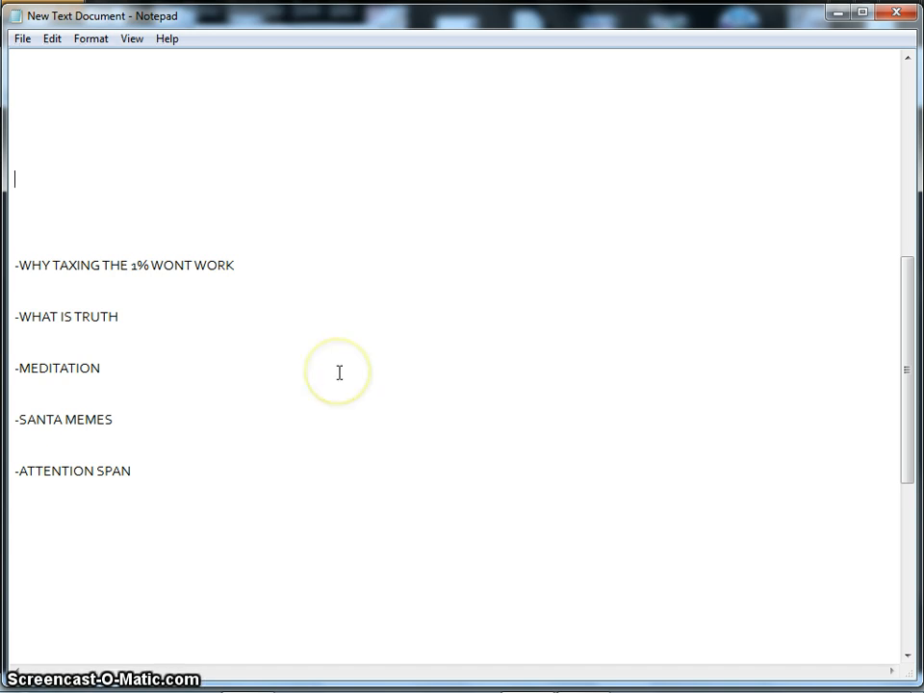
mouse_move(339, 370)
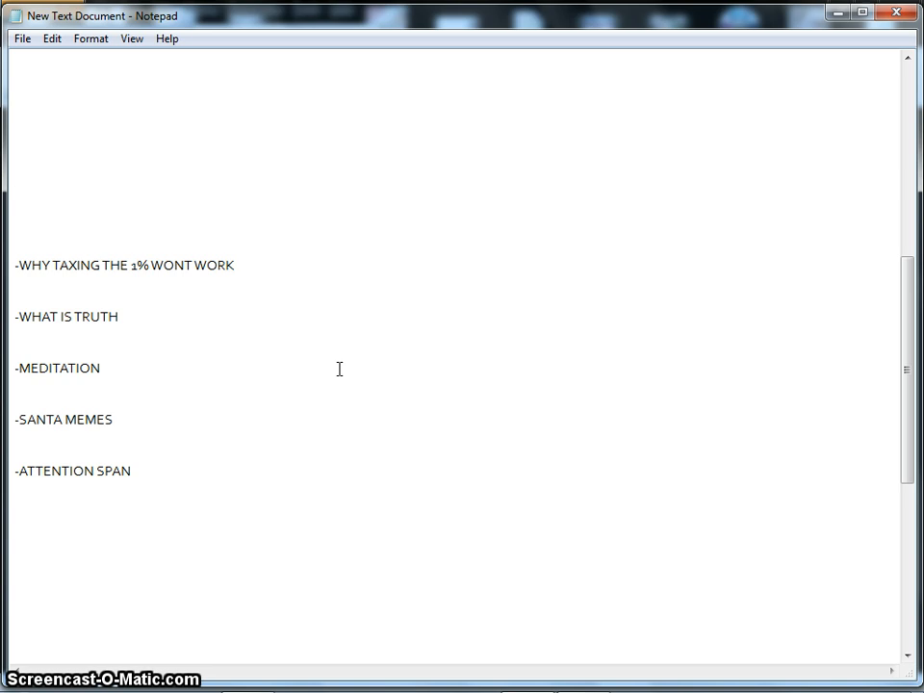
mouse_move(339, 366)
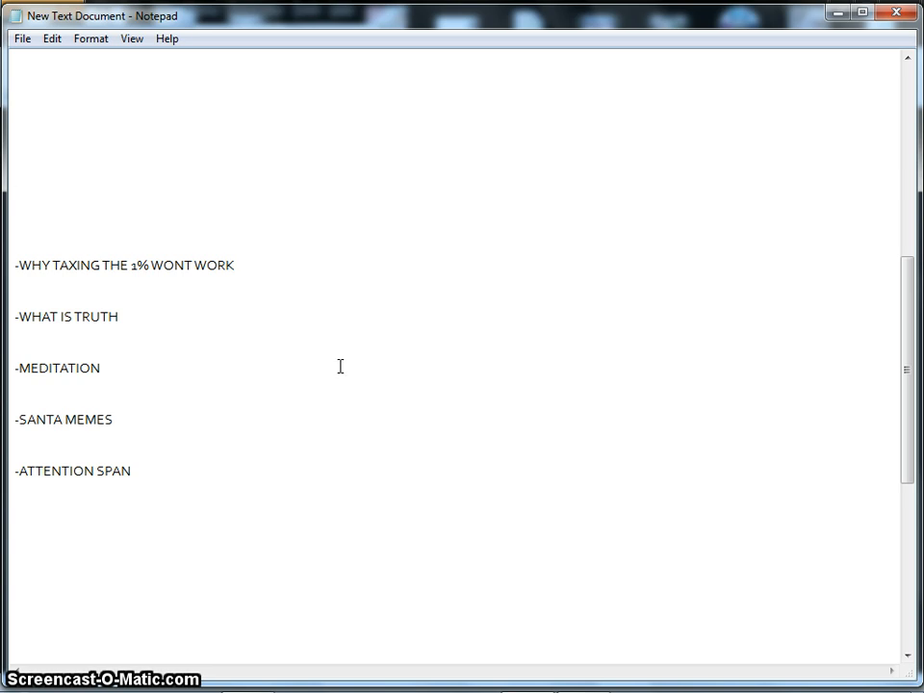
left_click(343, 355)
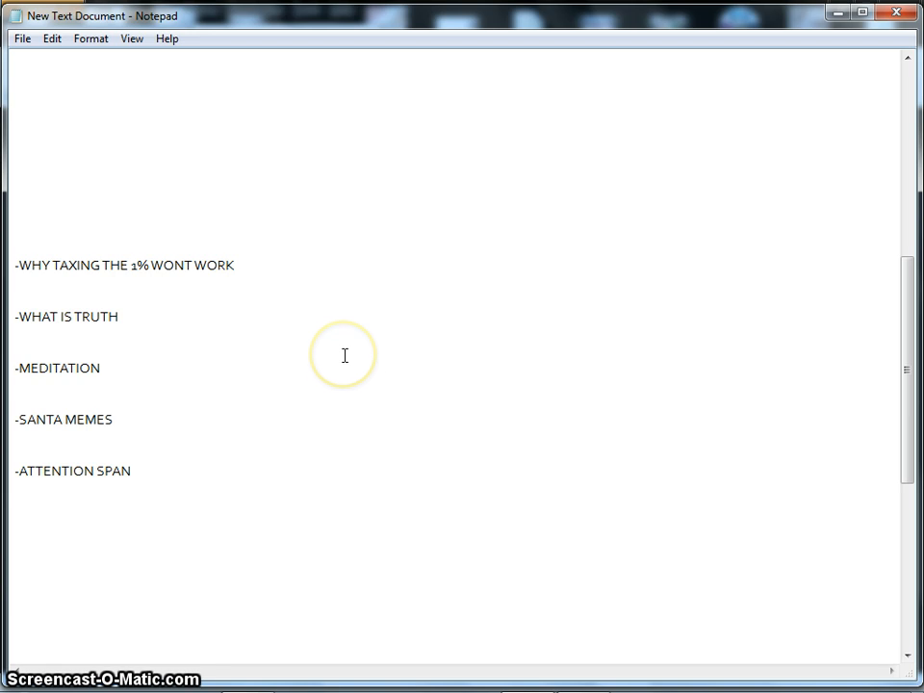
mouse_move(419, 374)
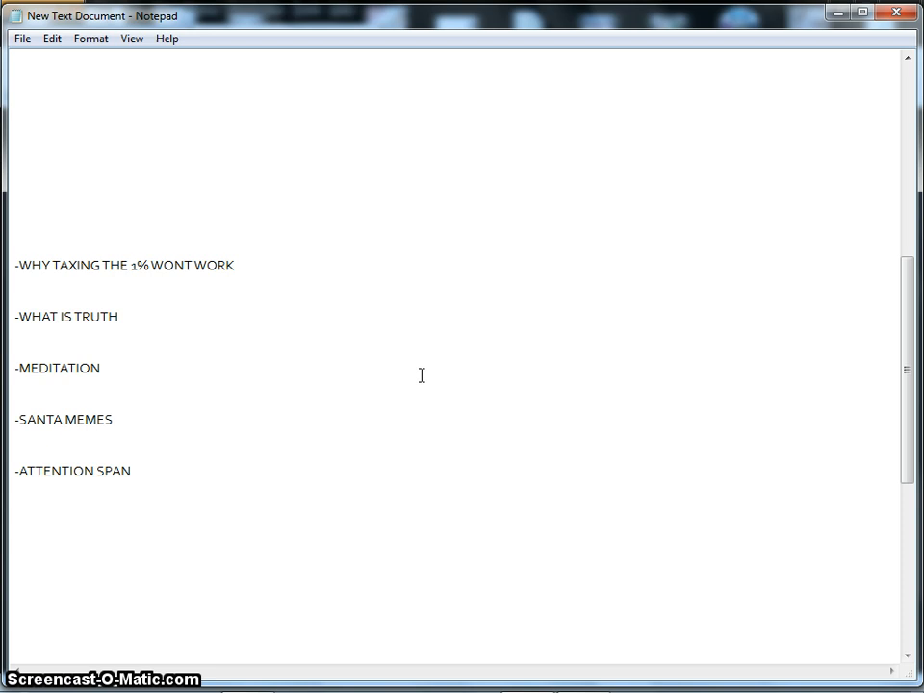
left_click(427, 374)
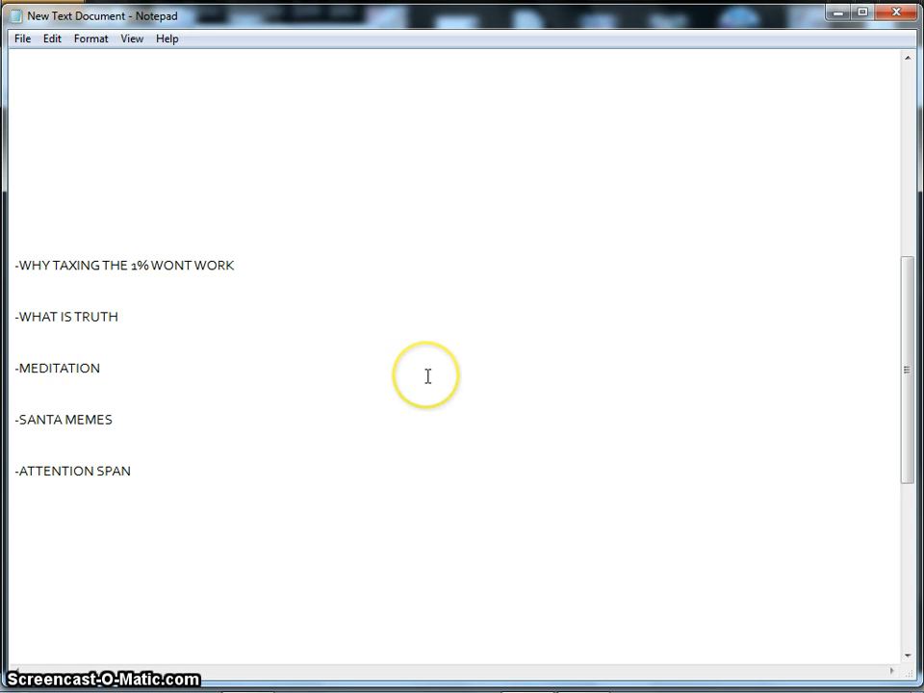
mouse_move(428, 369)
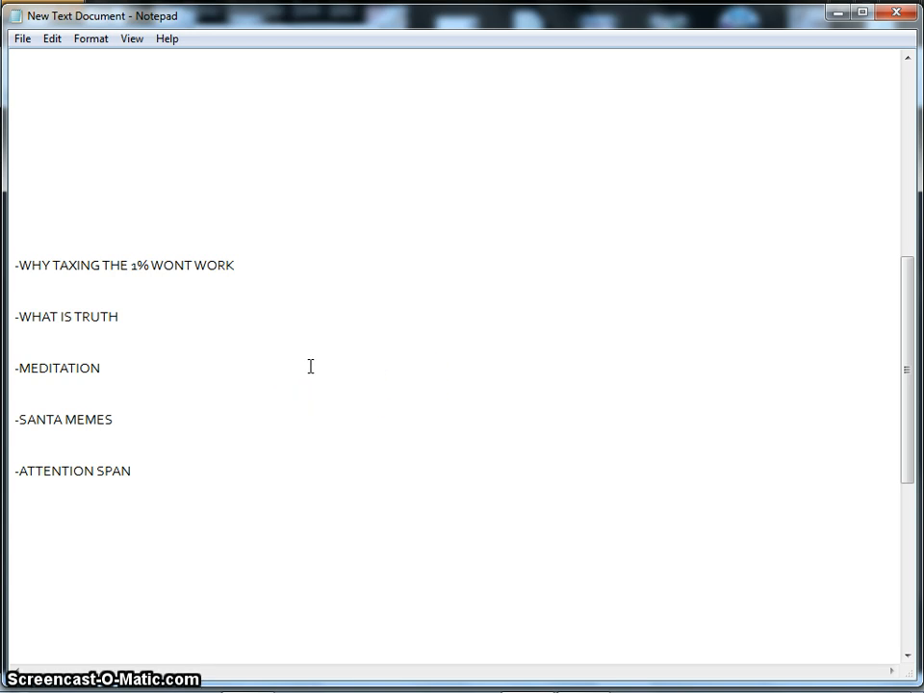
mouse_move(308, 362)
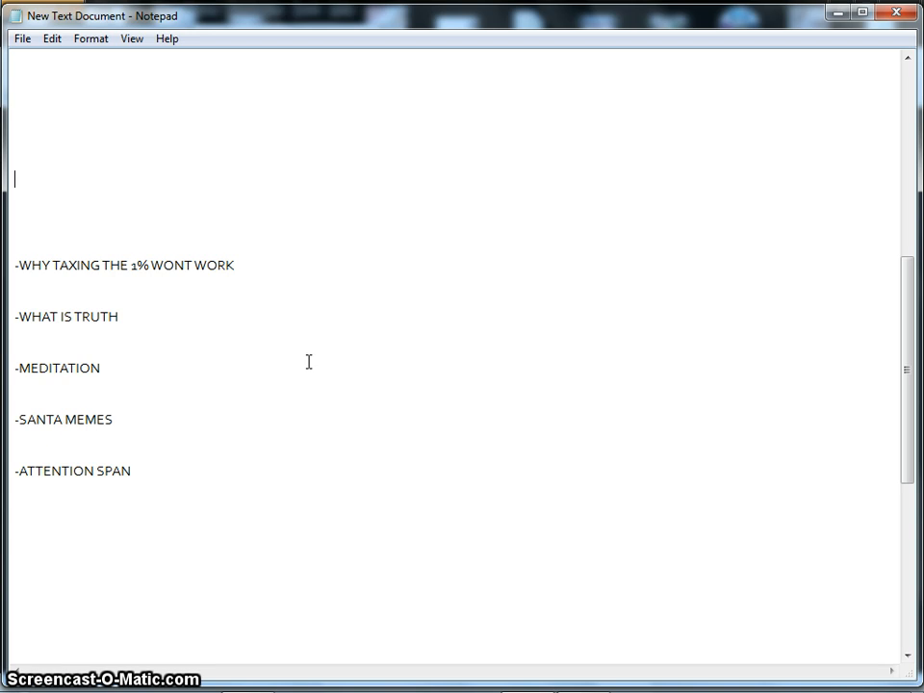
mouse_move(424, 434)
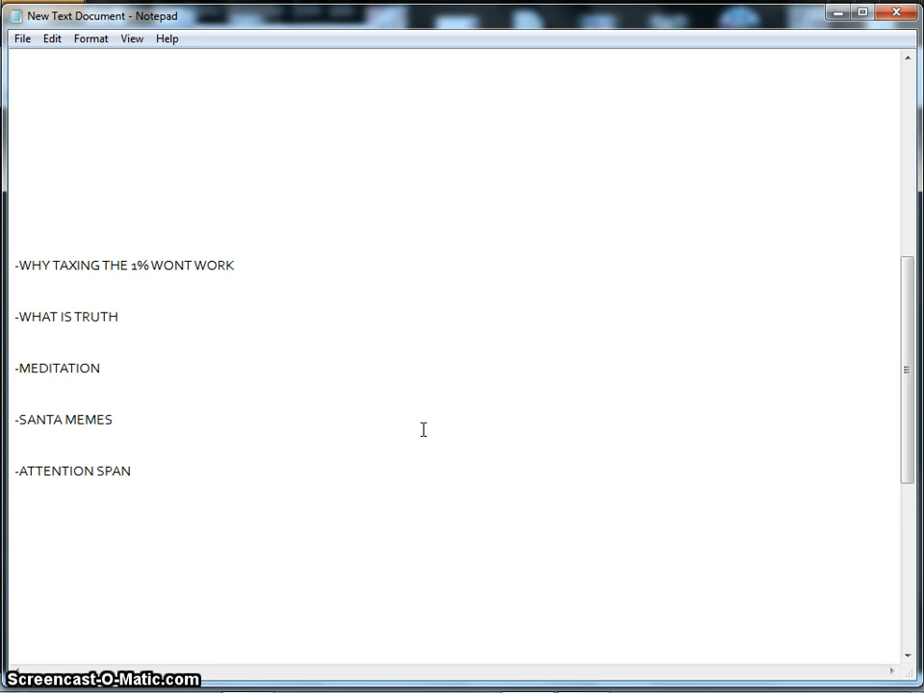
mouse_move(425, 429)
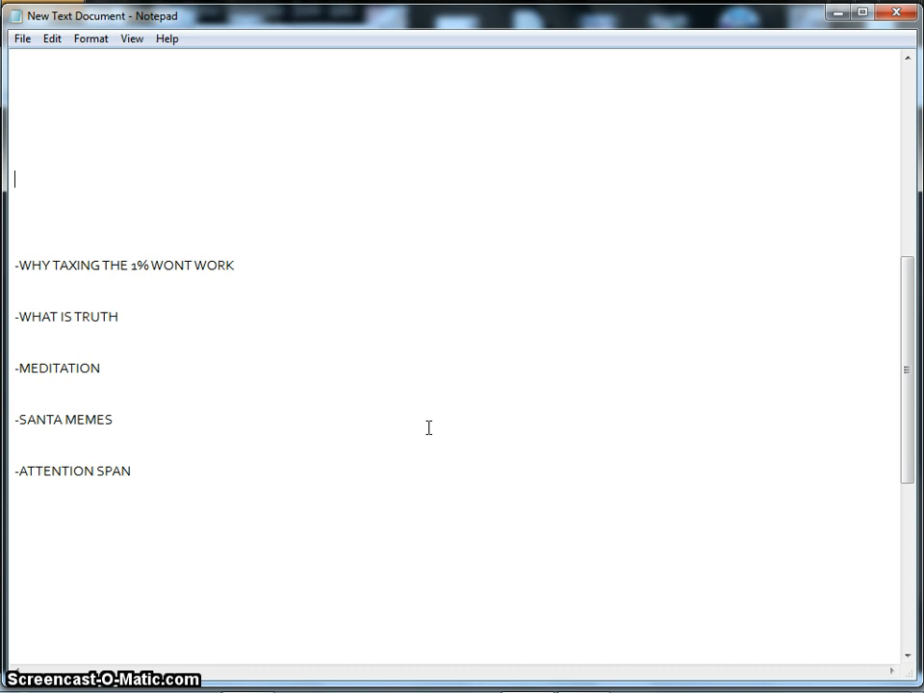
mouse_move(433, 416)
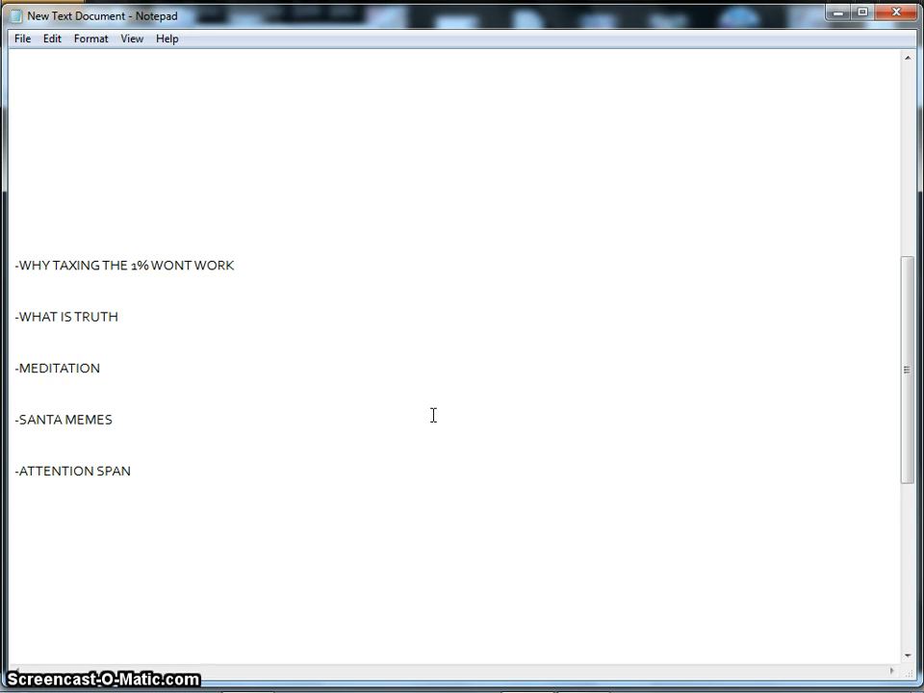
mouse_move(433, 412)
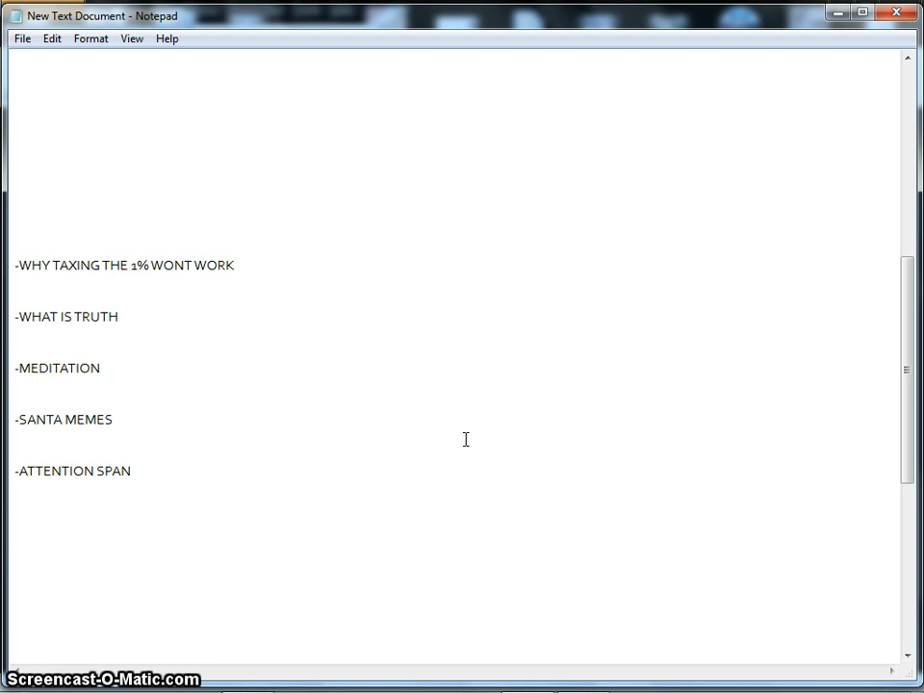
mouse_move(467, 431)
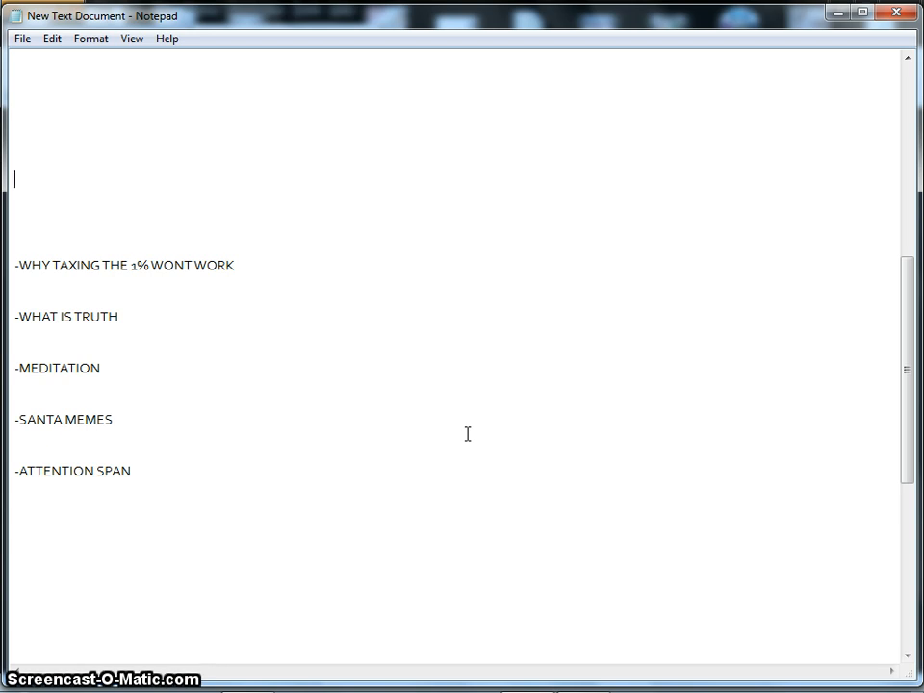
mouse_move(468, 431)
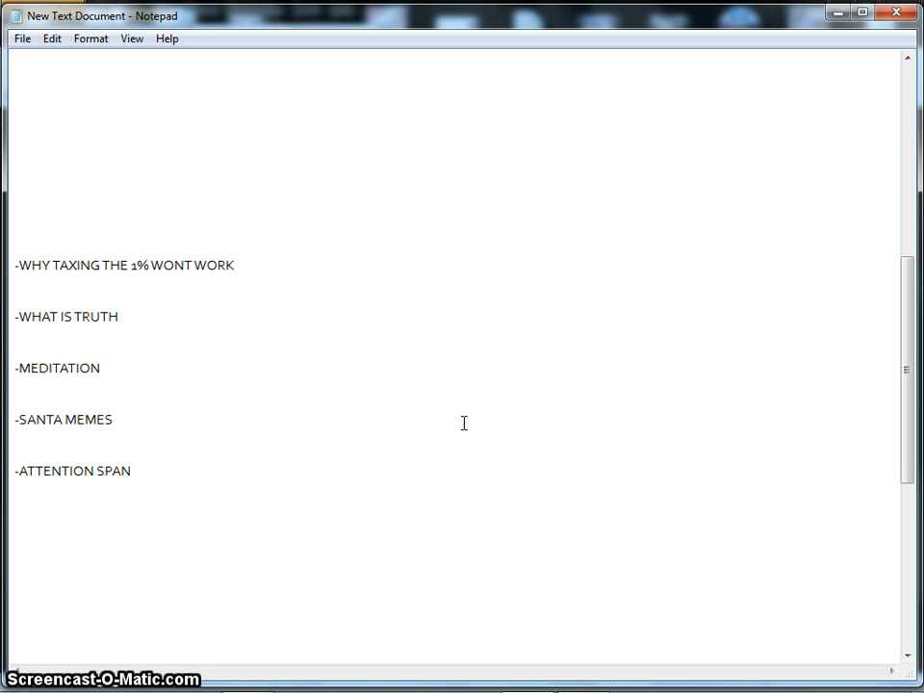
mouse_move(468, 424)
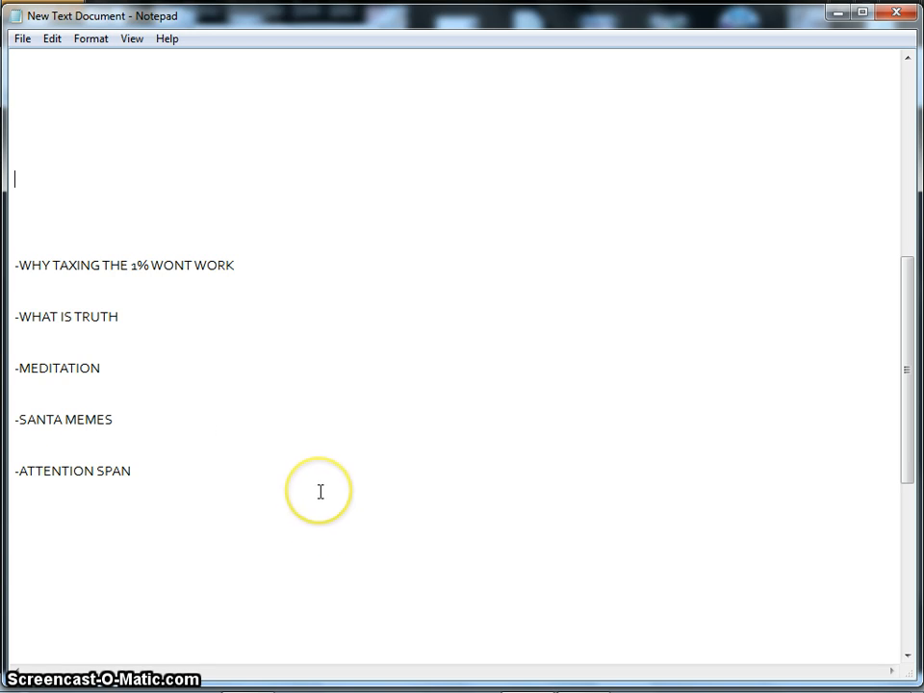
mouse_move(339, 454)
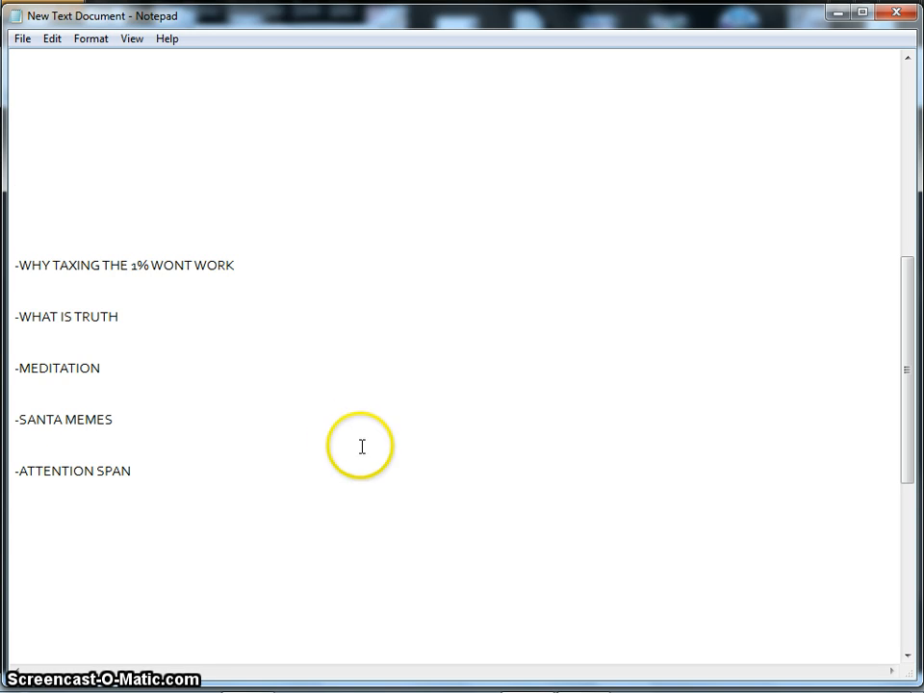
mouse_move(366, 458)
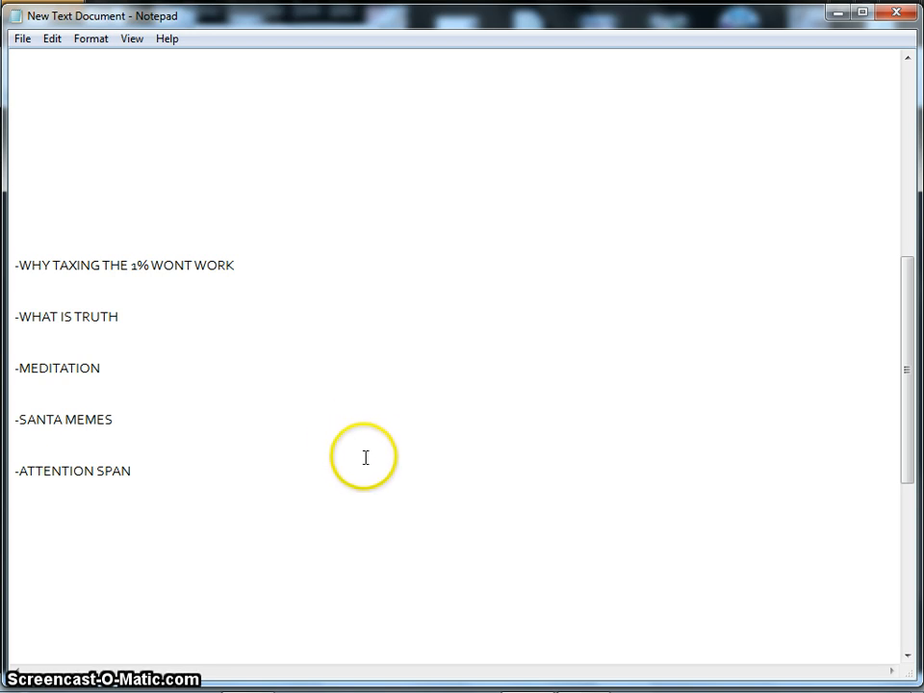
mouse_move(364, 462)
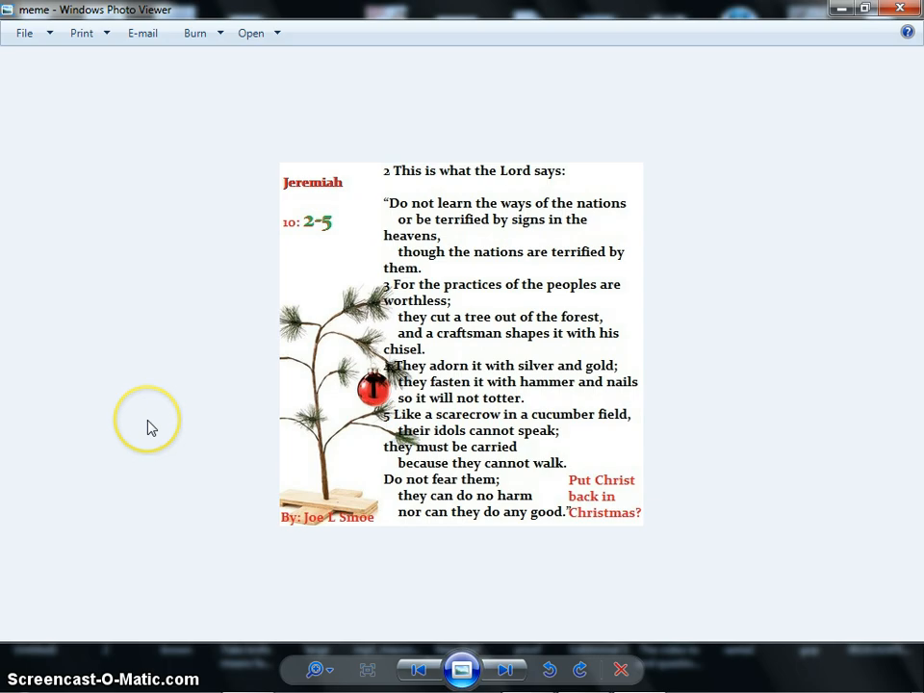
mouse_move(150, 431)
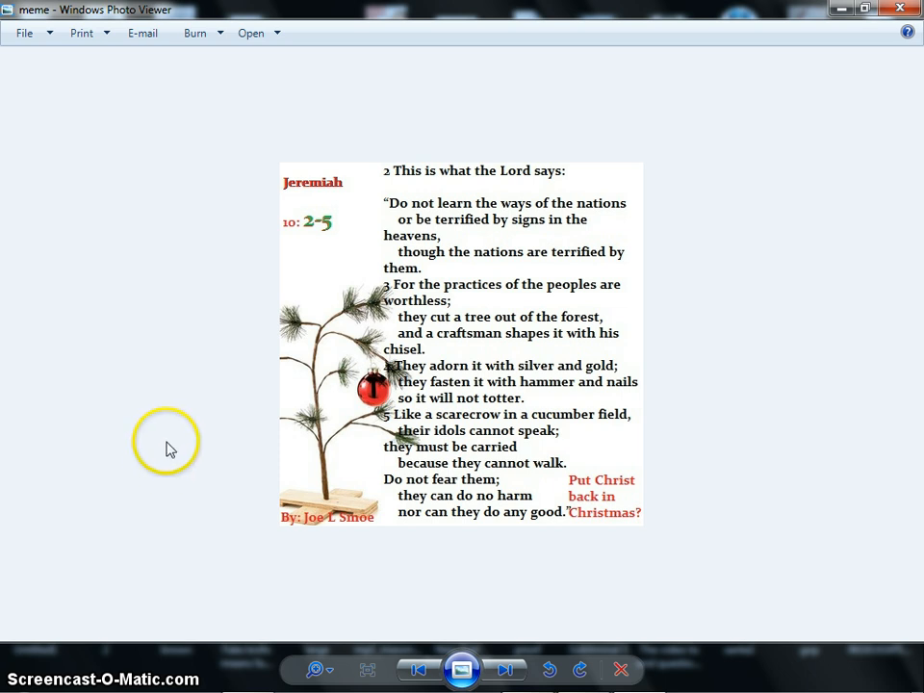
mouse_move(192, 458)
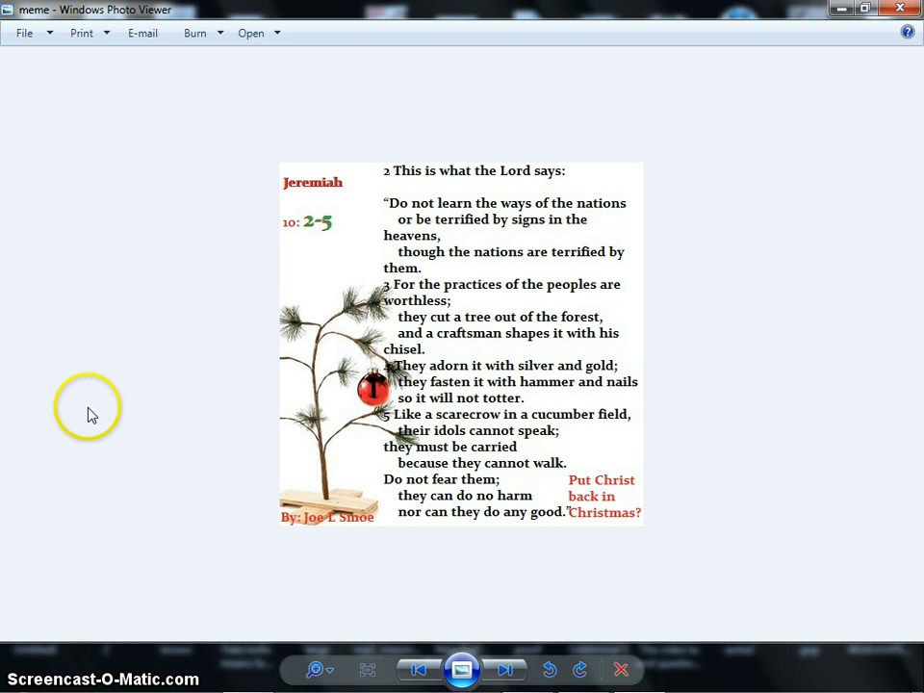
mouse_move(235, 477)
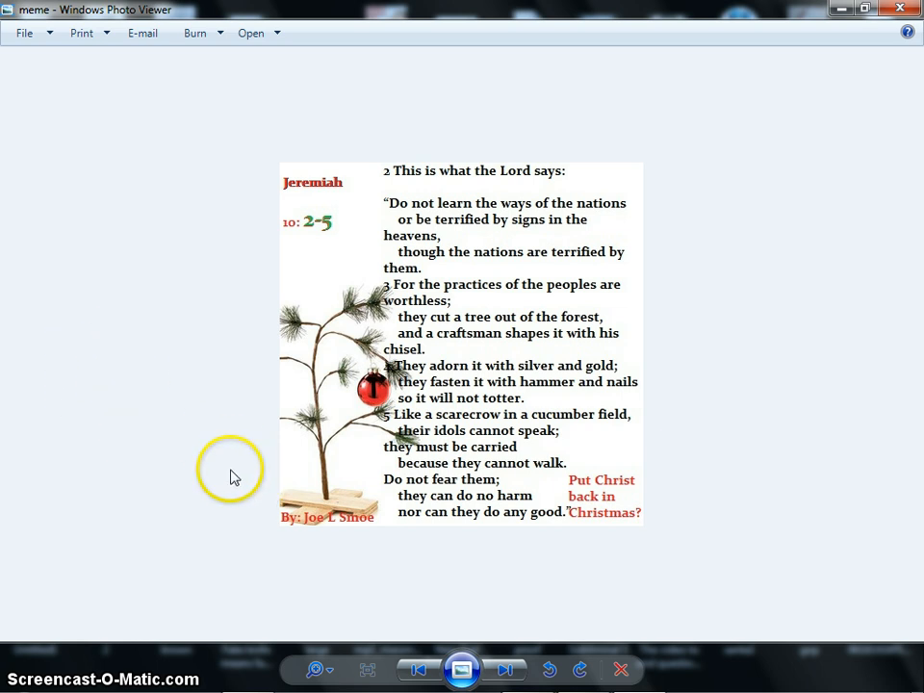
mouse_move(223, 320)
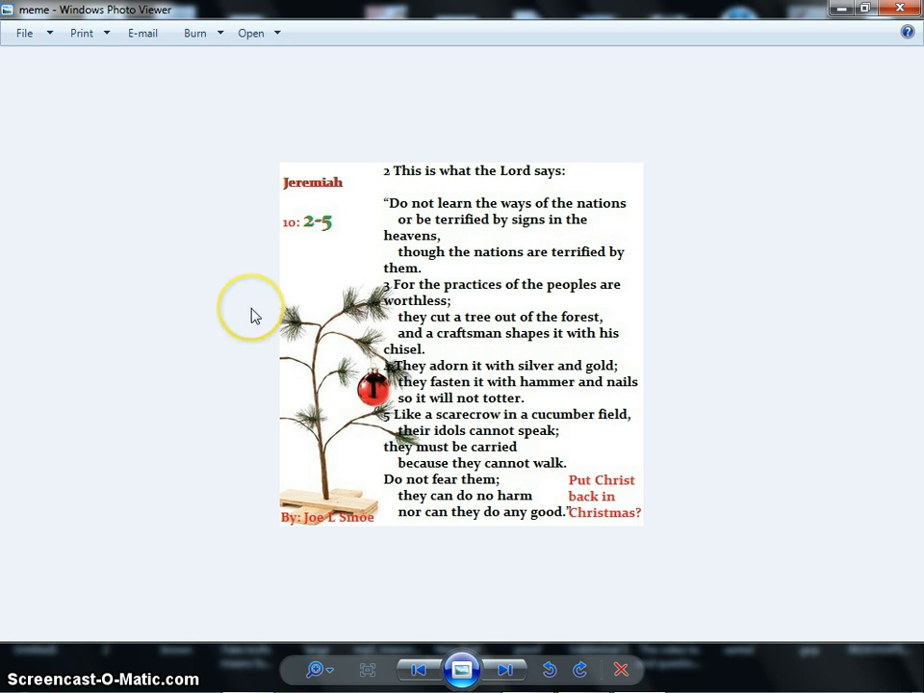
mouse_move(254, 320)
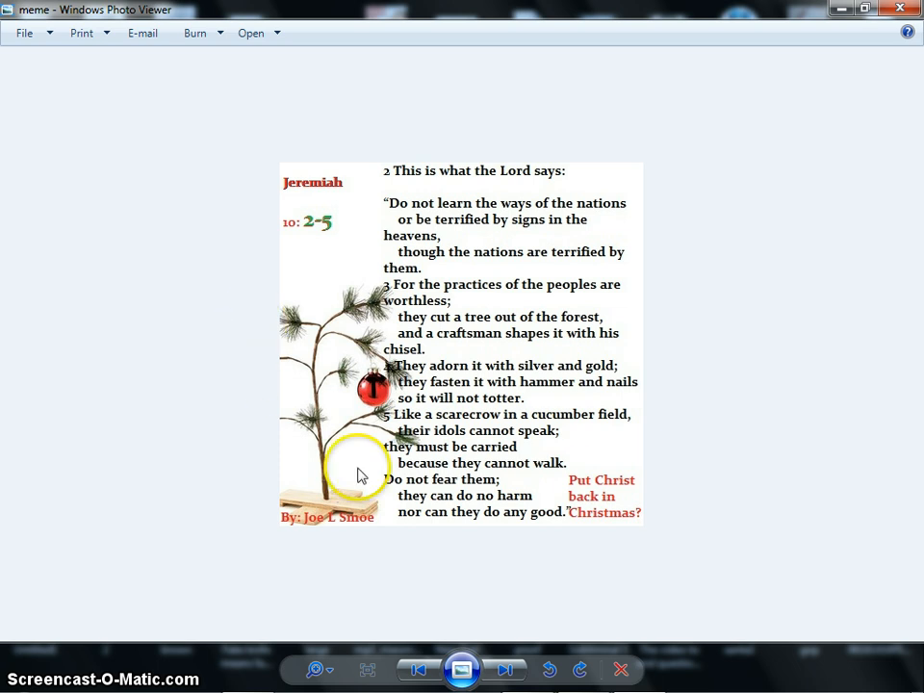
- Step through the Santa photo, the SANTA or SATAN meme and the Christmas For Dummies meme
left_click(504, 670)
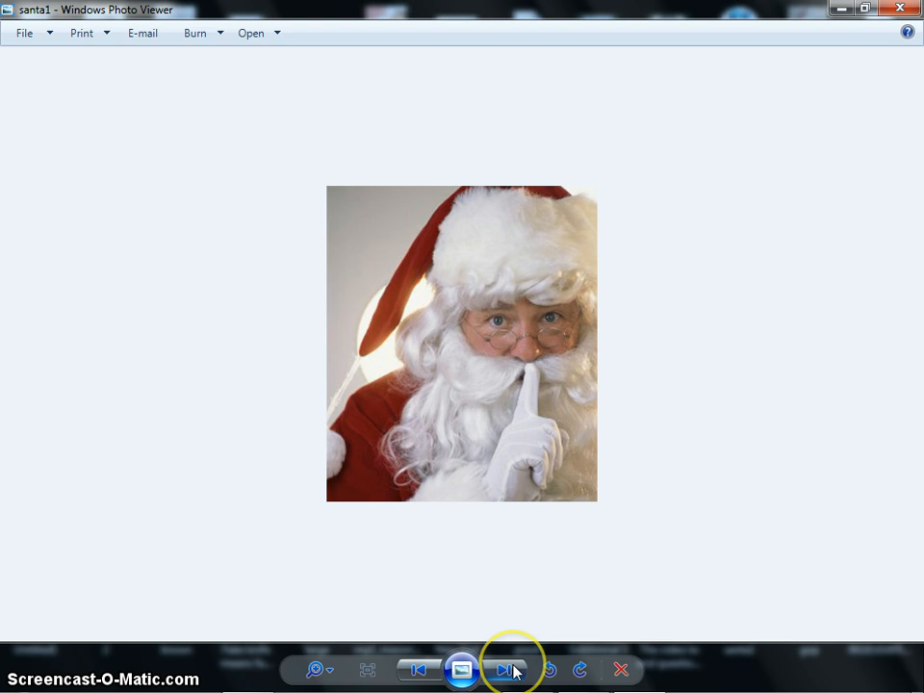
left_click(505, 670)
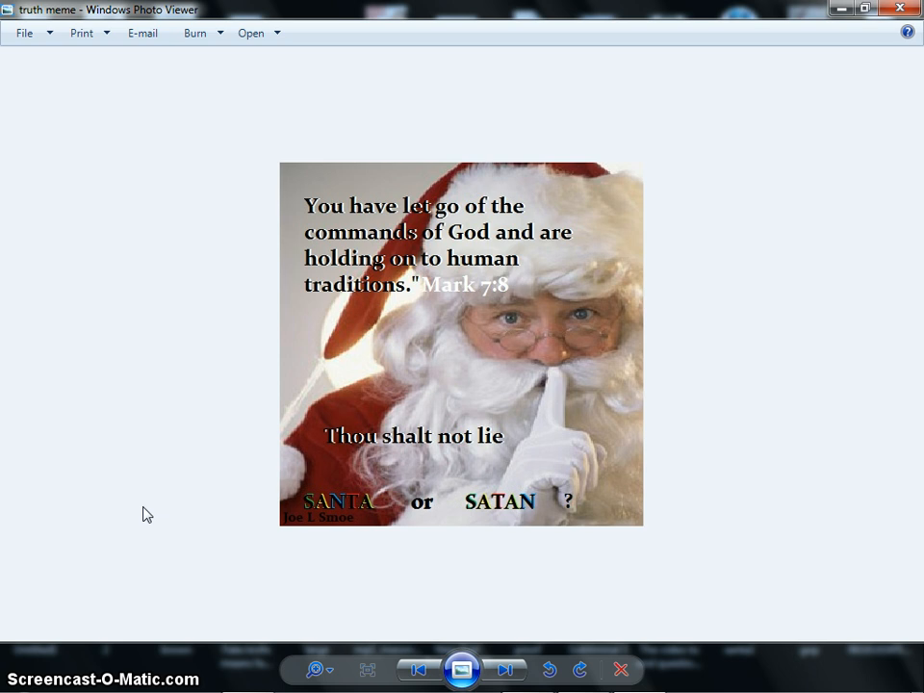
left_click(504, 670)
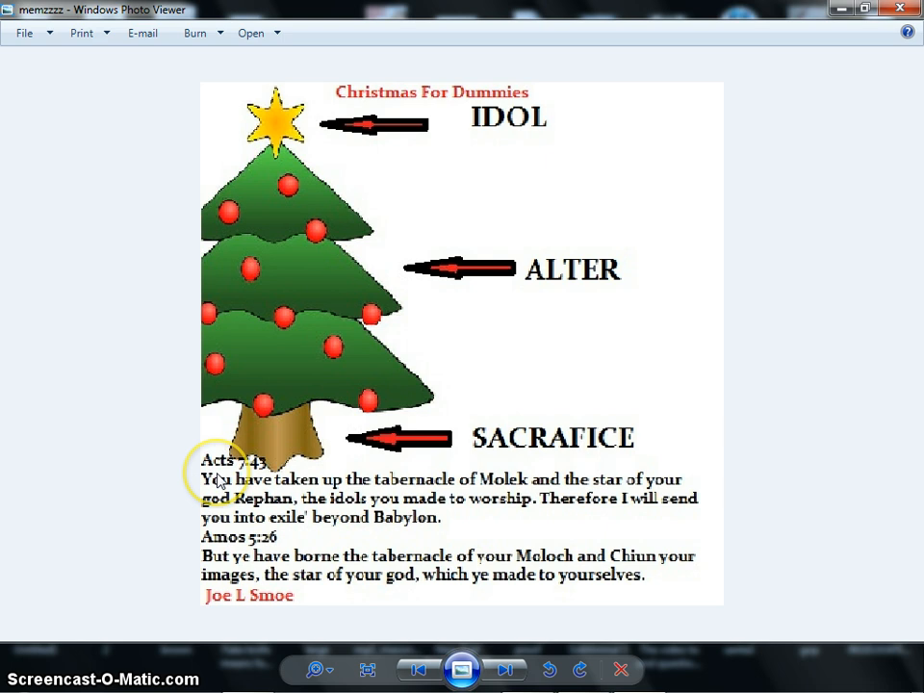
mouse_move(89, 462)
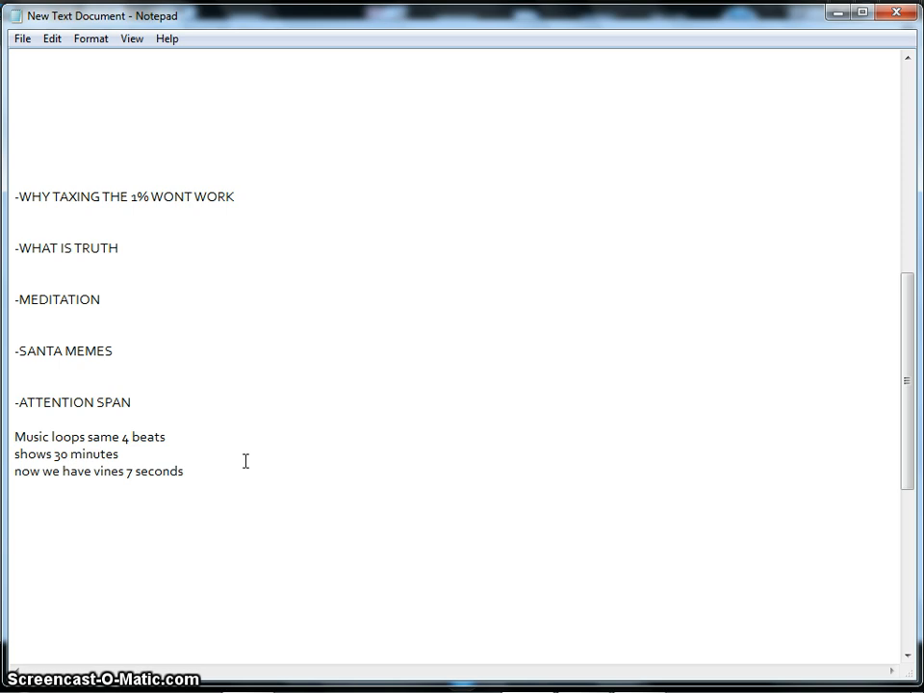
- Return to the Notepad topic list at the ATTENTION SPAN notes
left_click(90, 472)
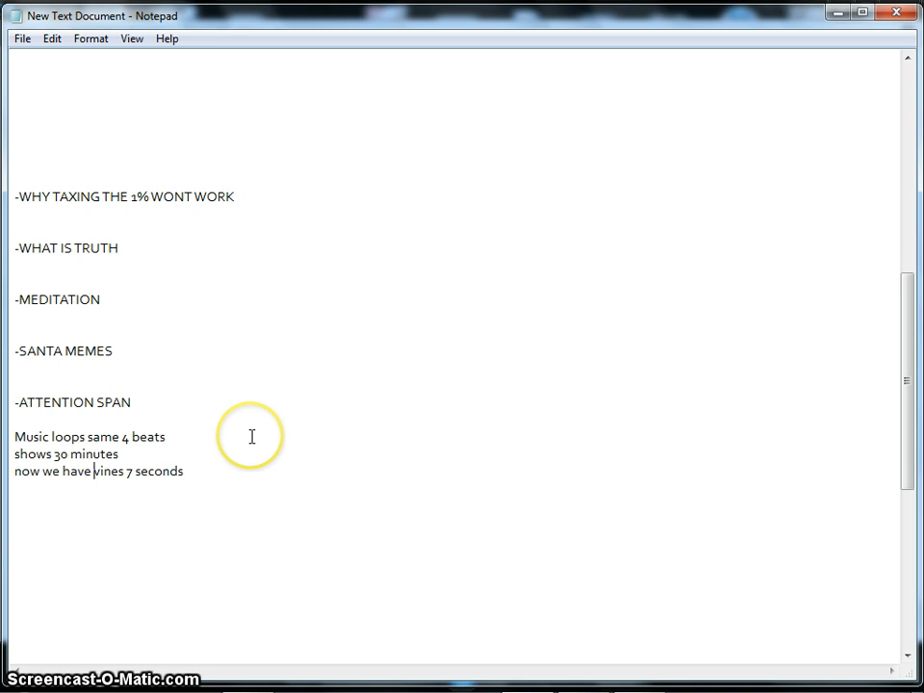
mouse_move(235, 462)
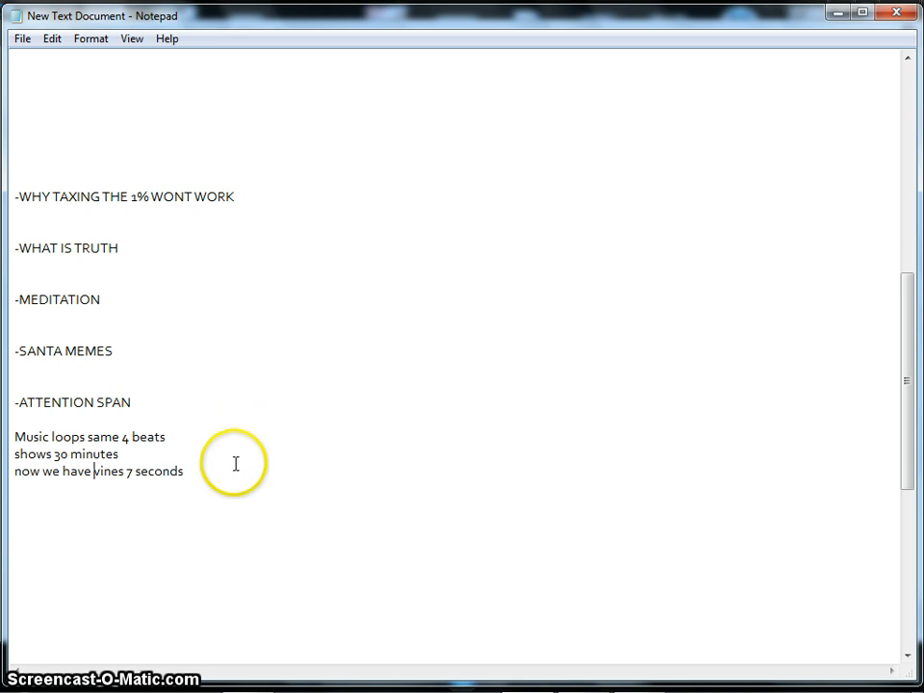
mouse_move(235, 469)
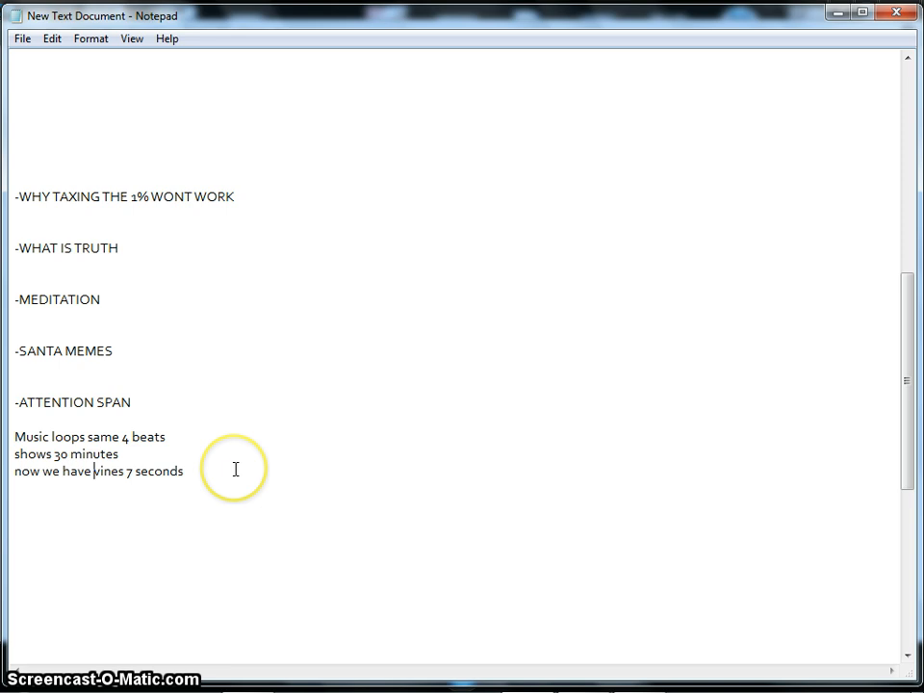
mouse_move(239, 462)
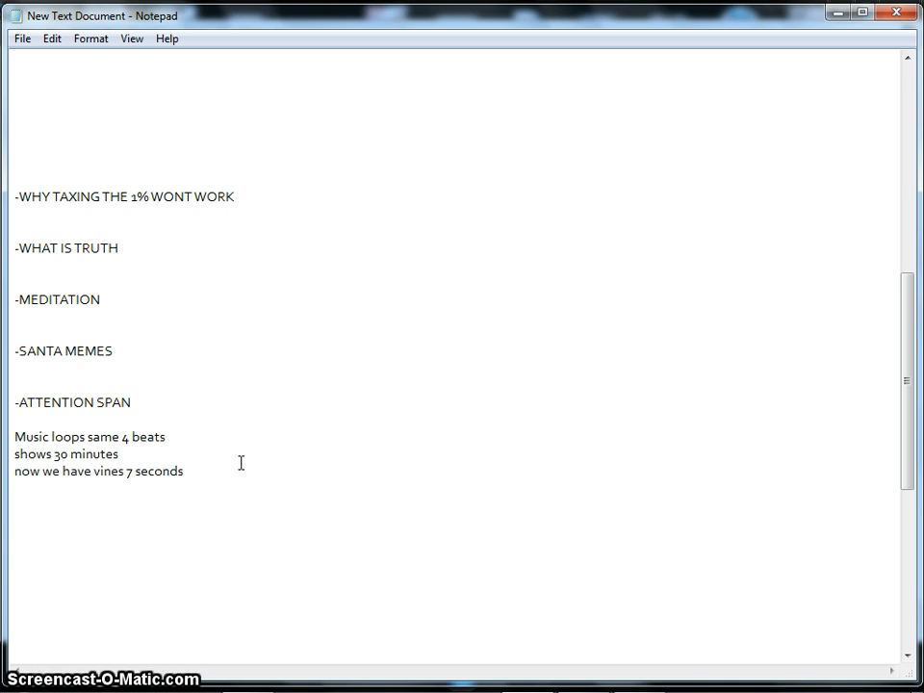
left_click_drag(92, 471, 183, 472)
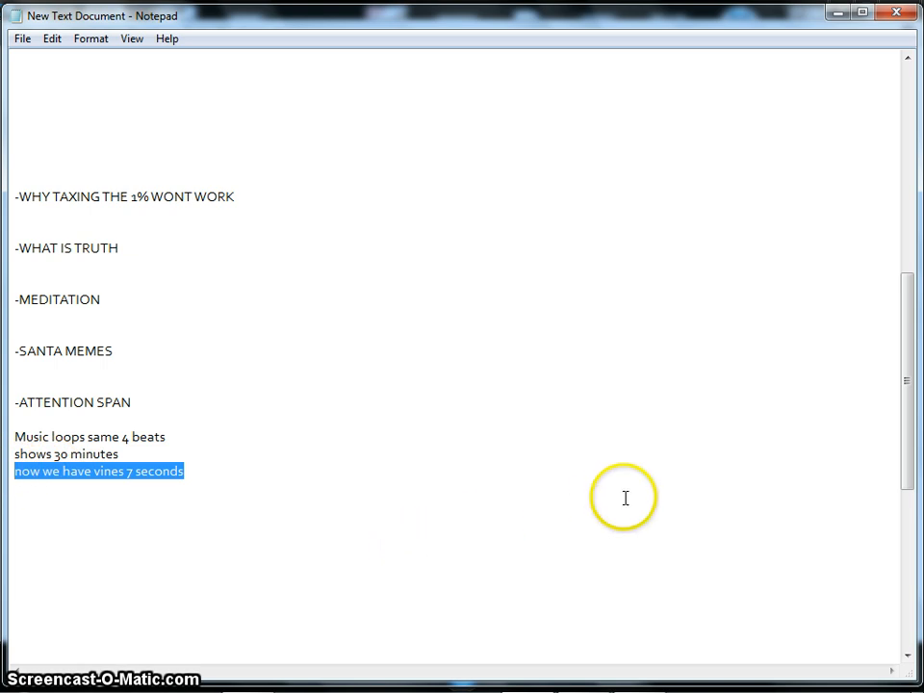
mouse_move(708, 528)
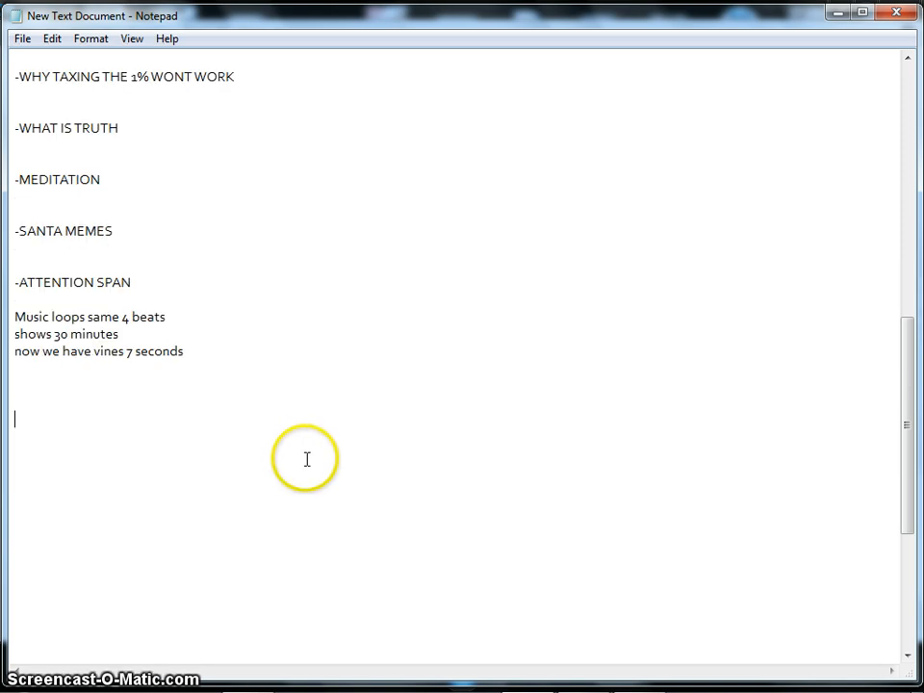
mouse_move(308, 462)
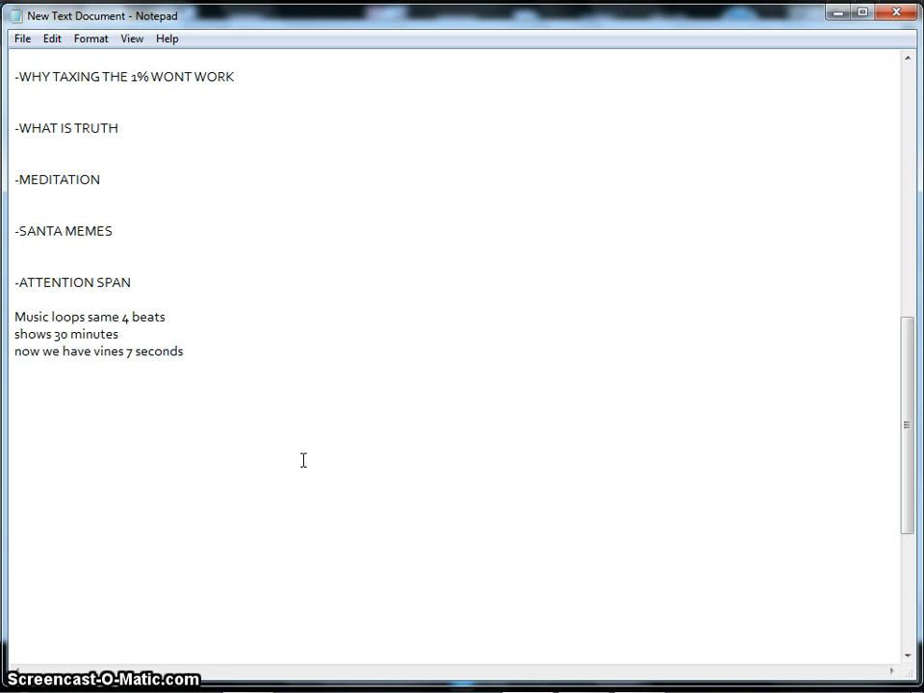
left_click(339, 501)
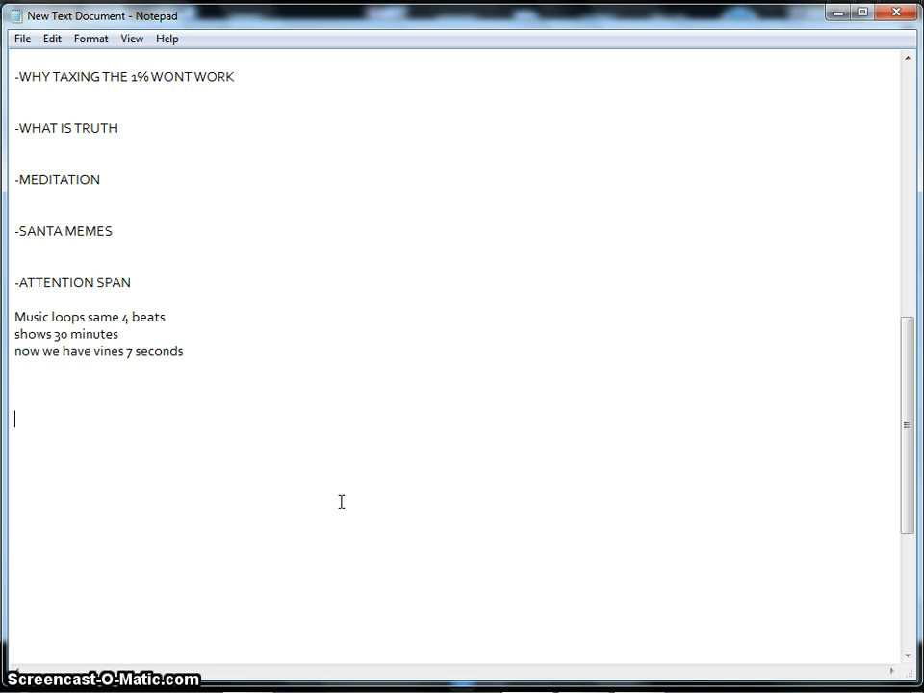
left_click(408, 551)
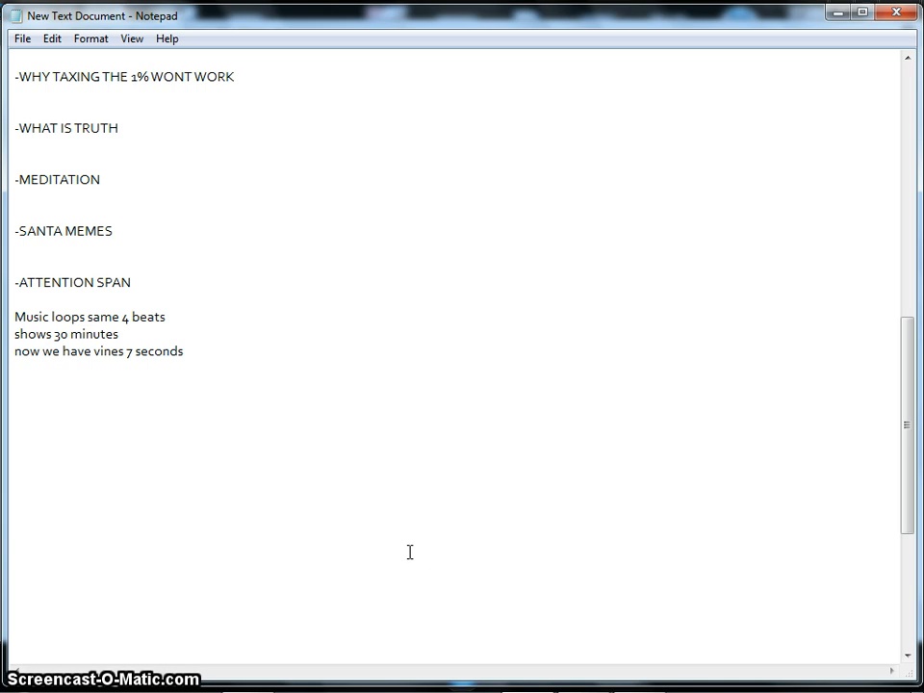
left_click(446, 547)
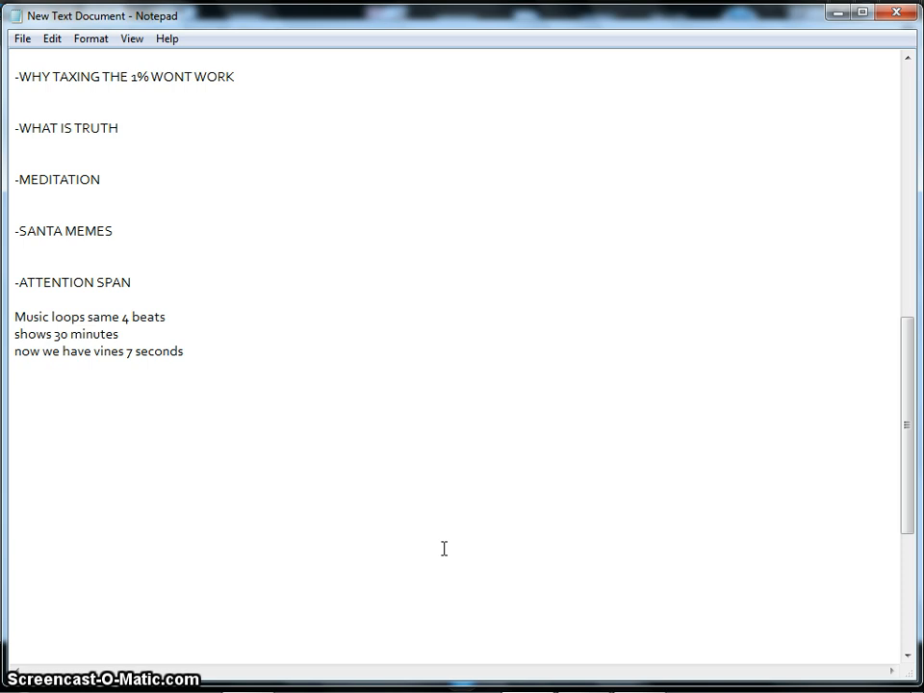
left_click(550, 601)
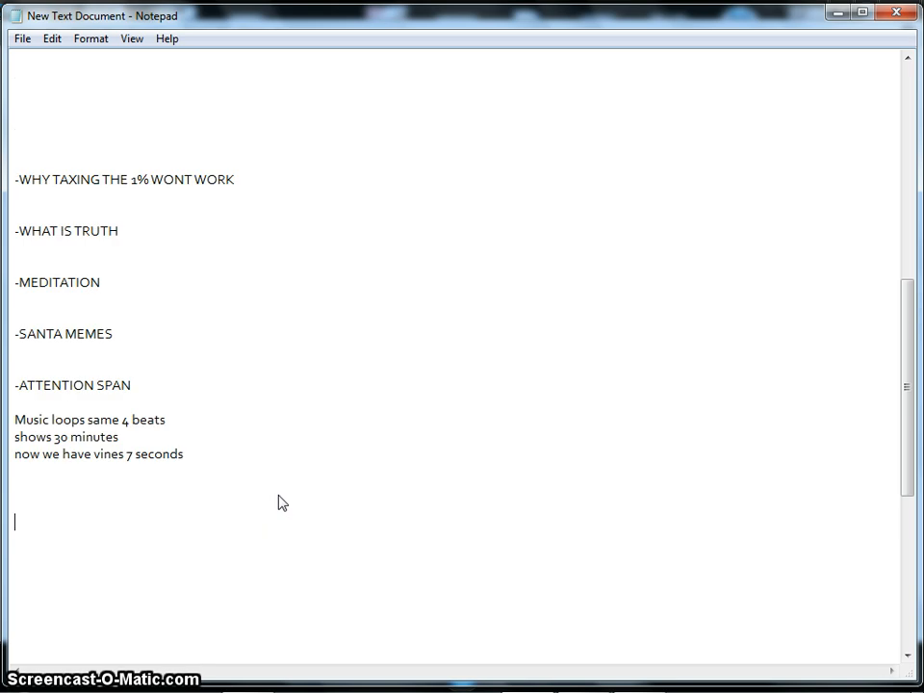
mouse_move(281, 495)
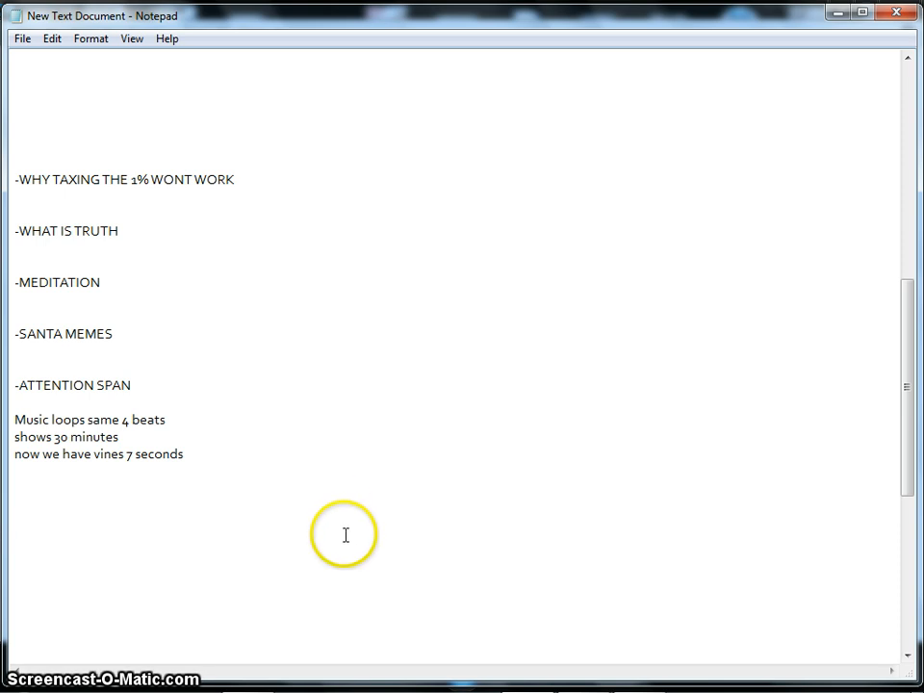
left_click(15, 524)
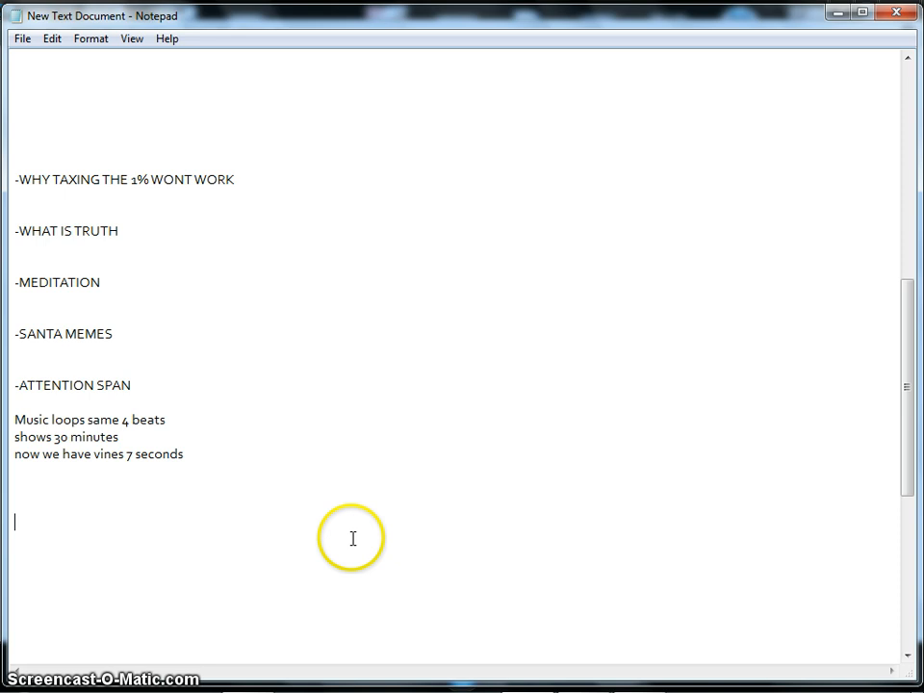